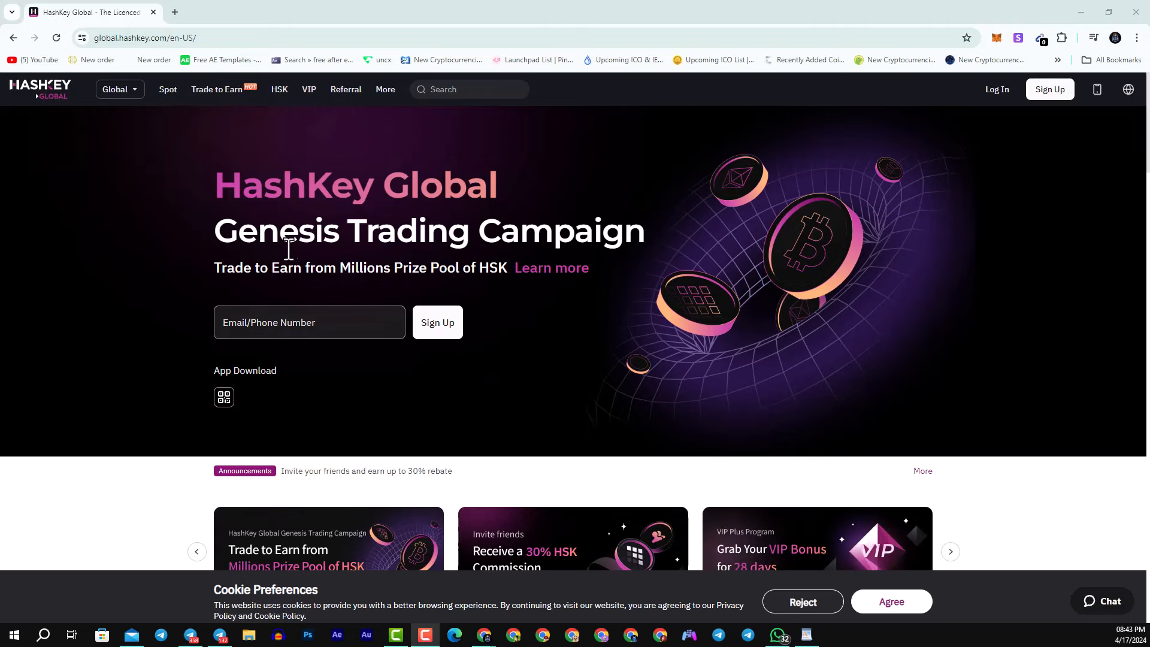
Browse the home page, then submit the sign-up form with email, password and accepted terms.
scroll("down", 3)
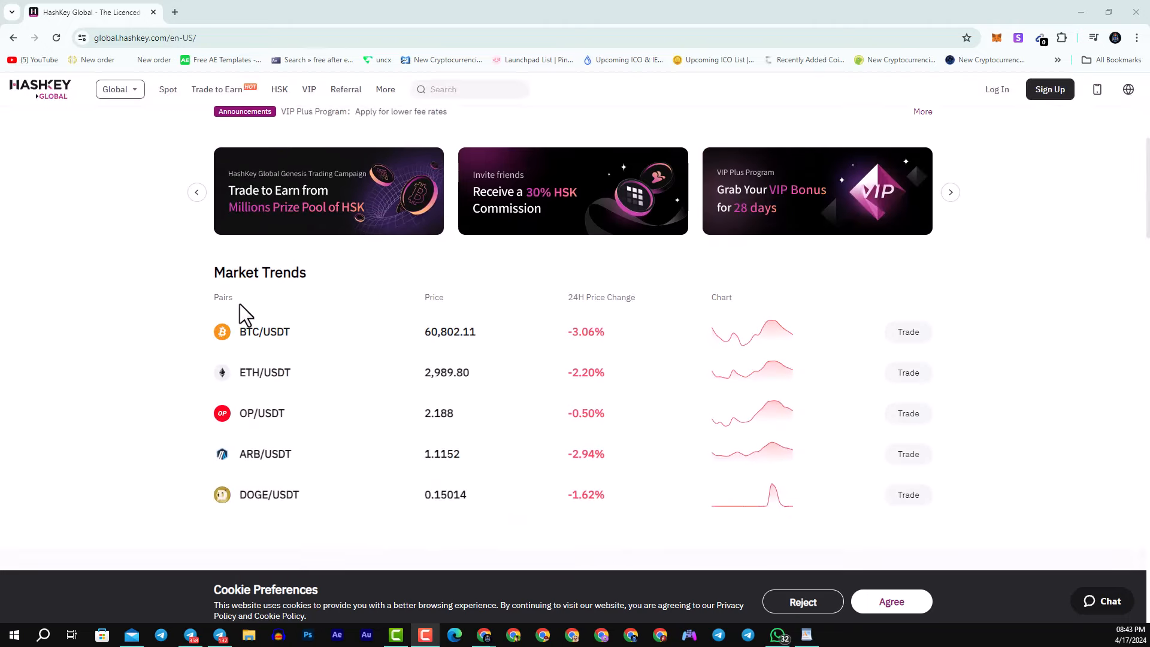
scroll("down", 3)
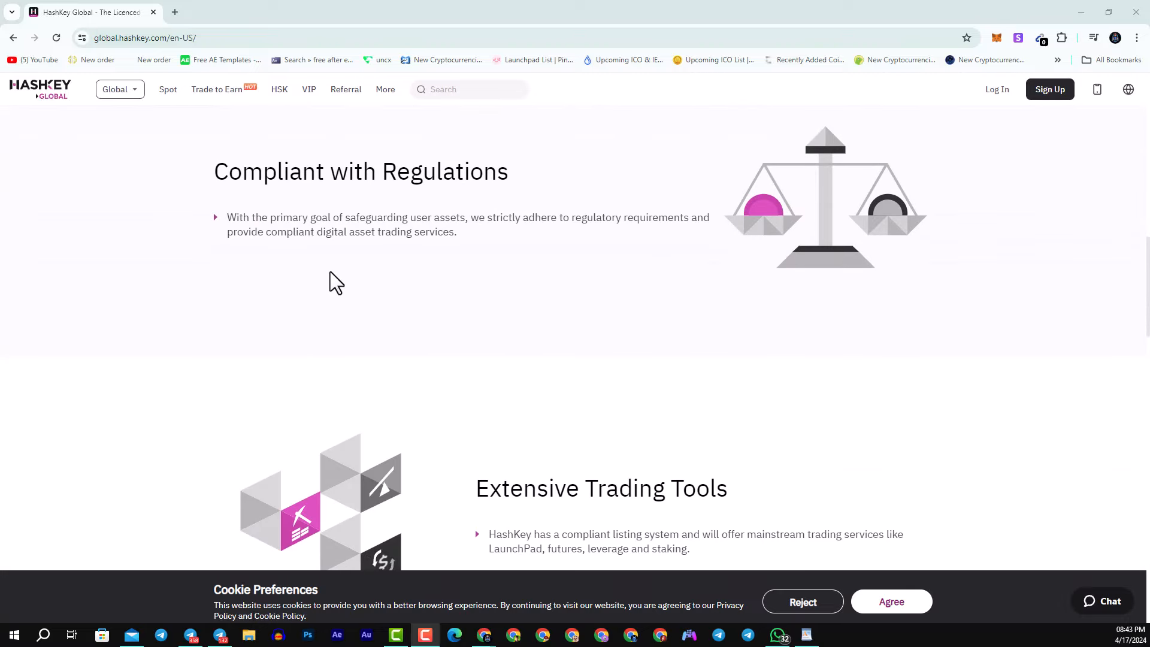
scroll("down", 3)
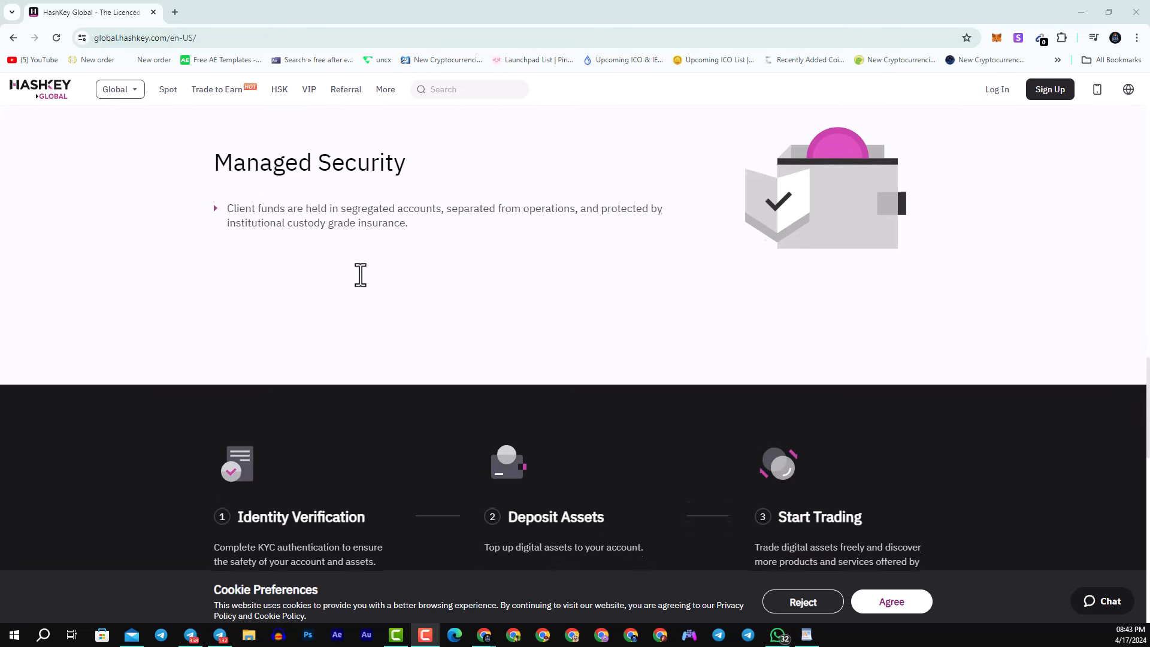
scroll("down", 3)
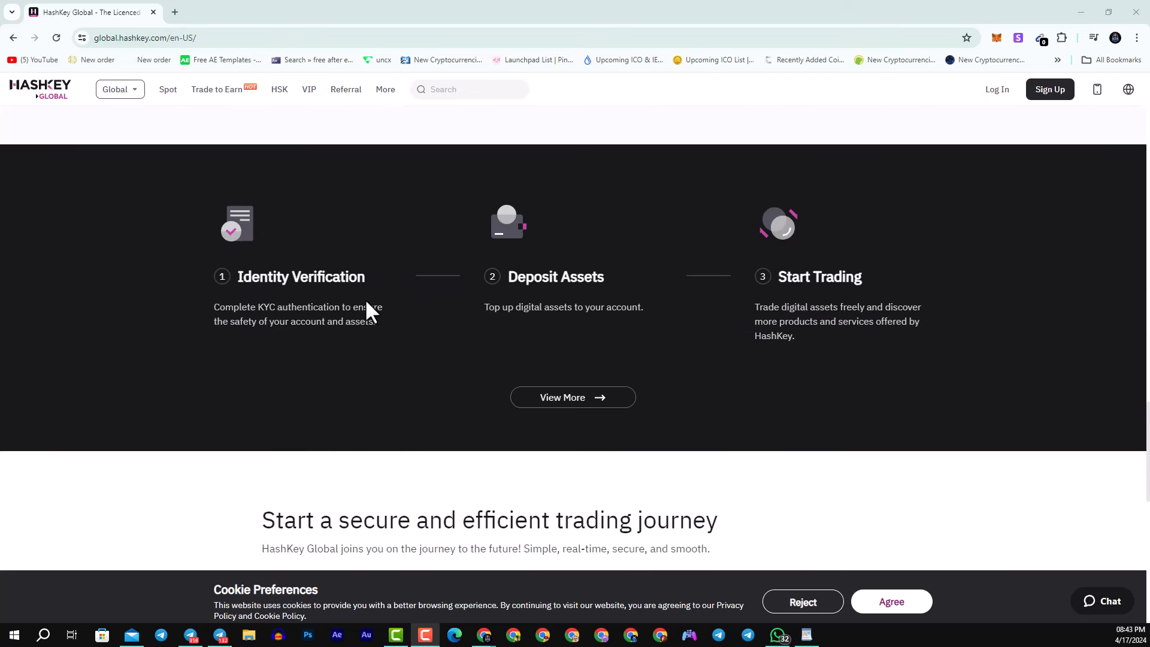
mouse_move(240, 319)
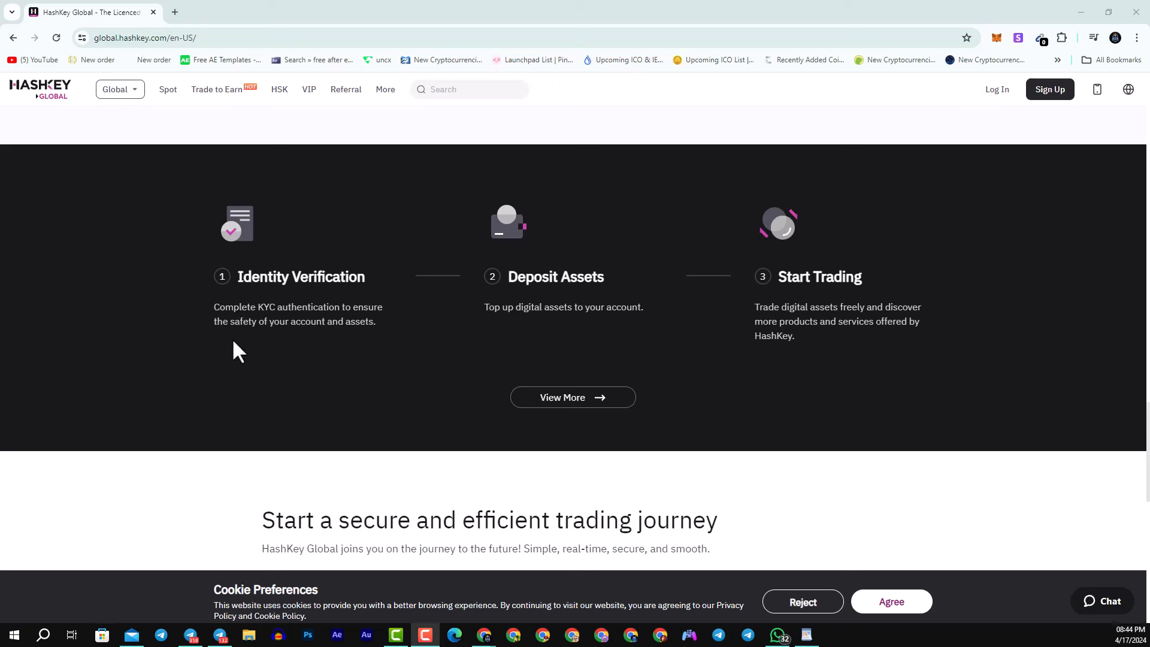
mouse_move(673, 318)
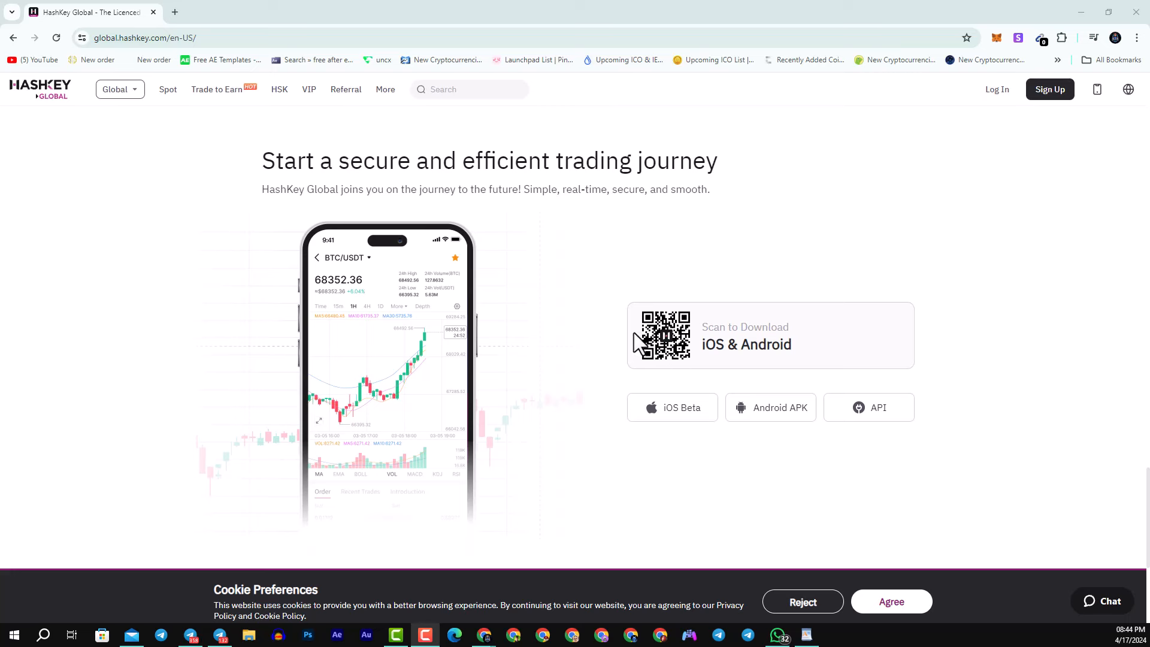
mouse_move(710, 381)
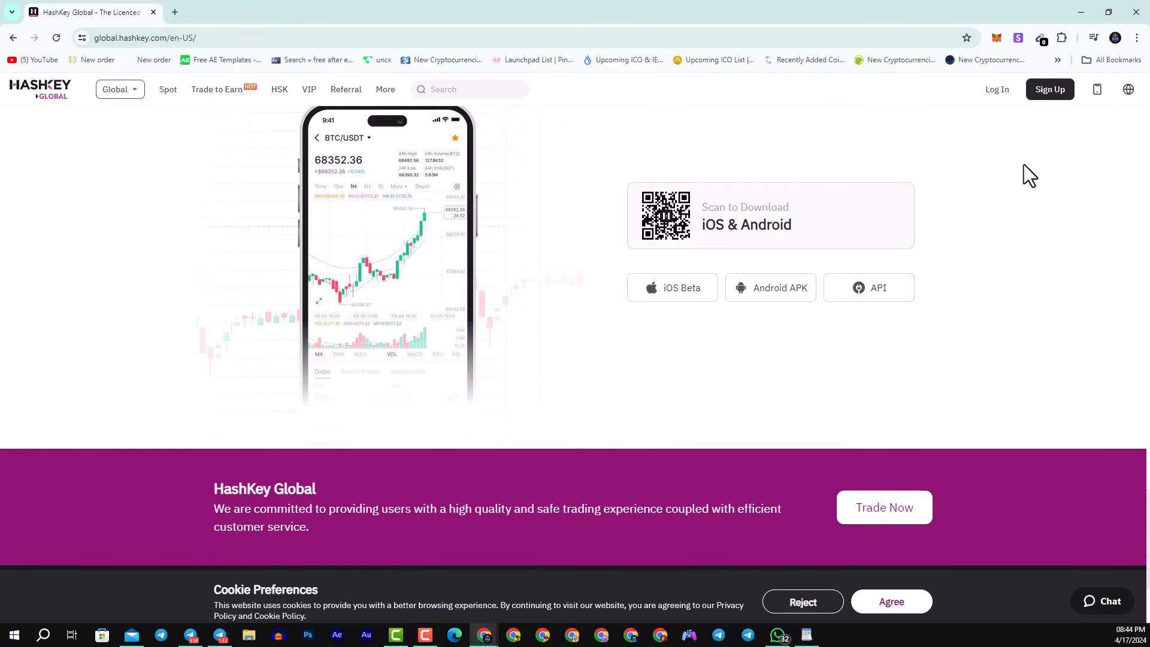
left_click(1048, 88)
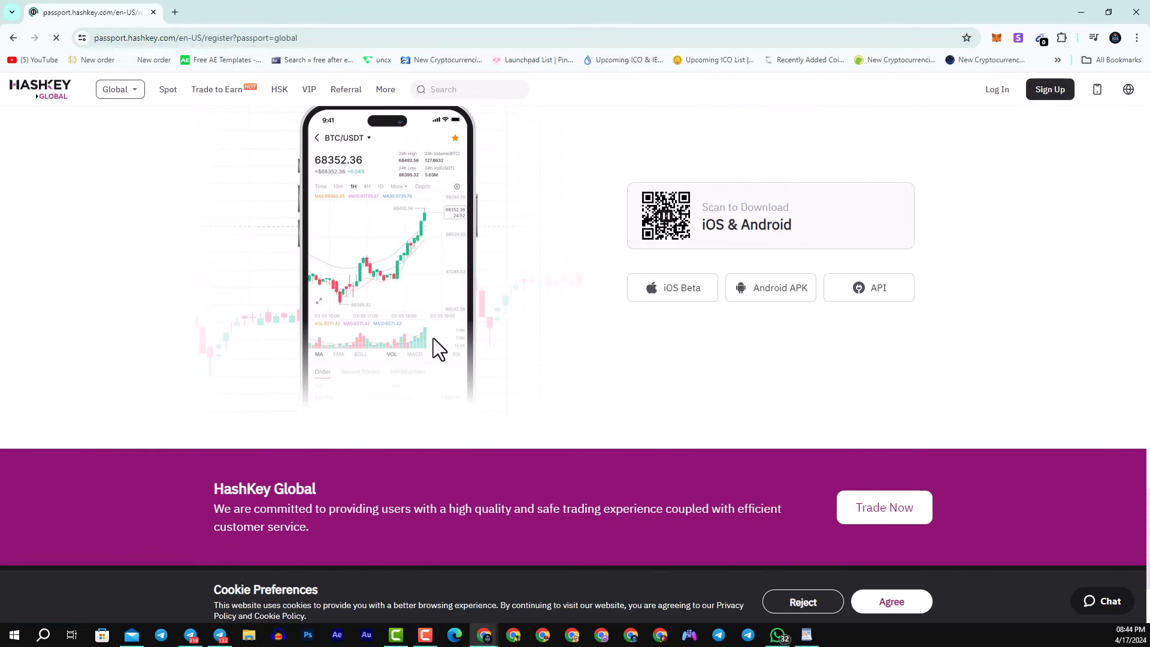
left_click(1048, 89)
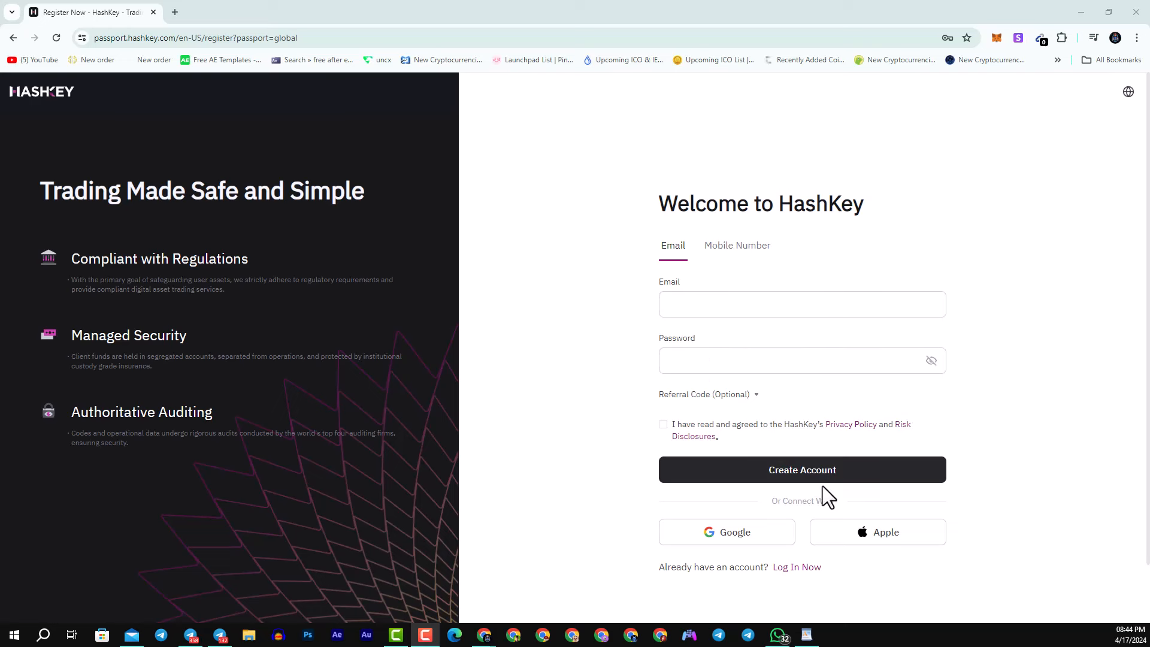
mouse_move(571, 473)
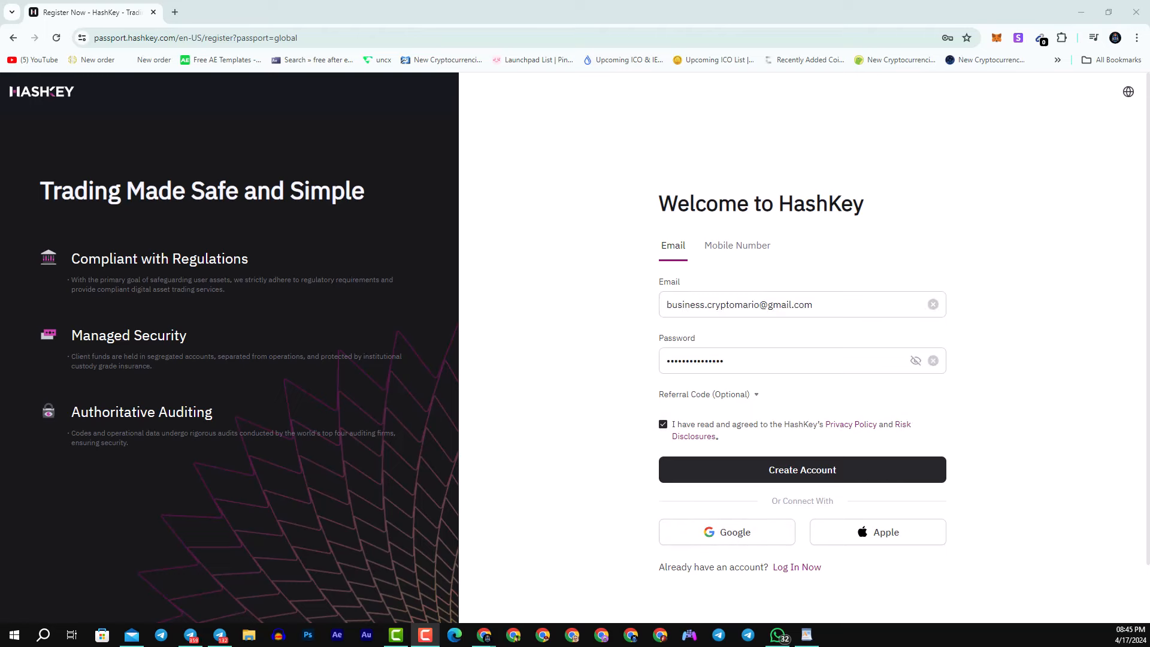
left_click(801, 469)
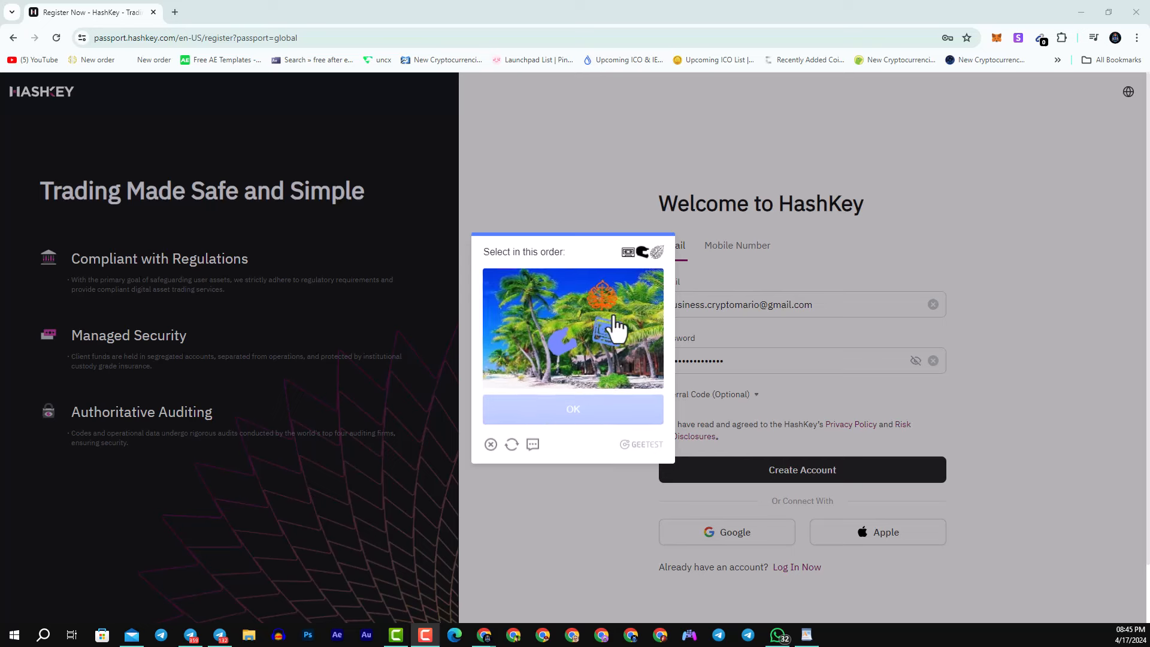
Solve the GeeTest picture puzzle and complete account creation to land signed in.
left_click(610, 327)
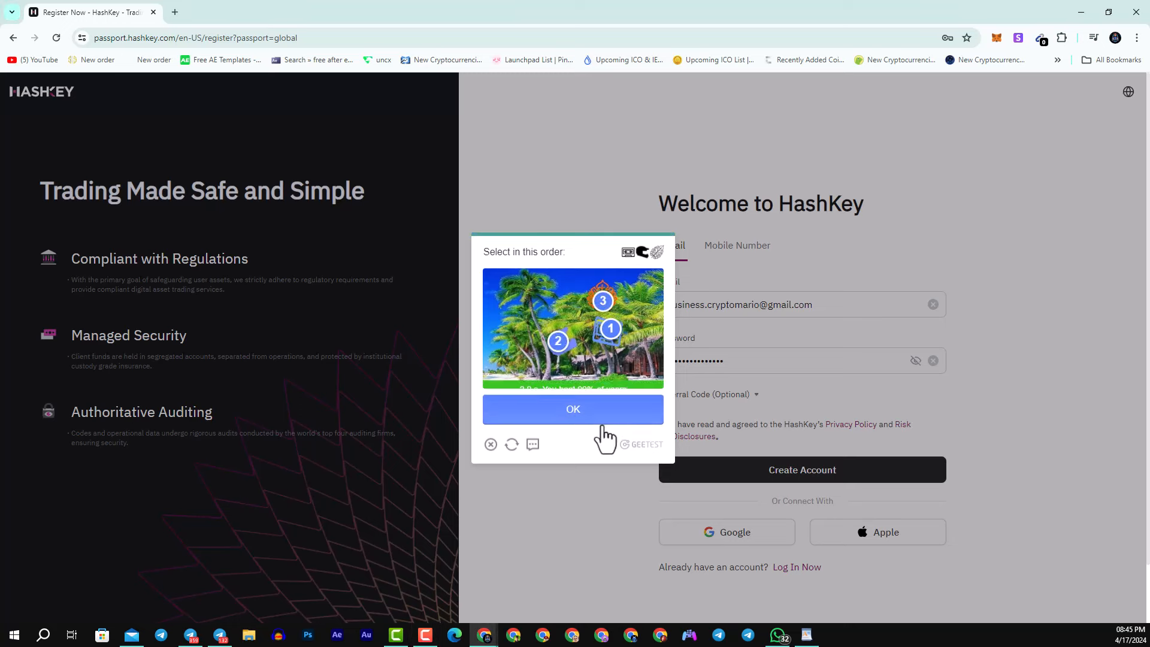
left_click(572, 409)
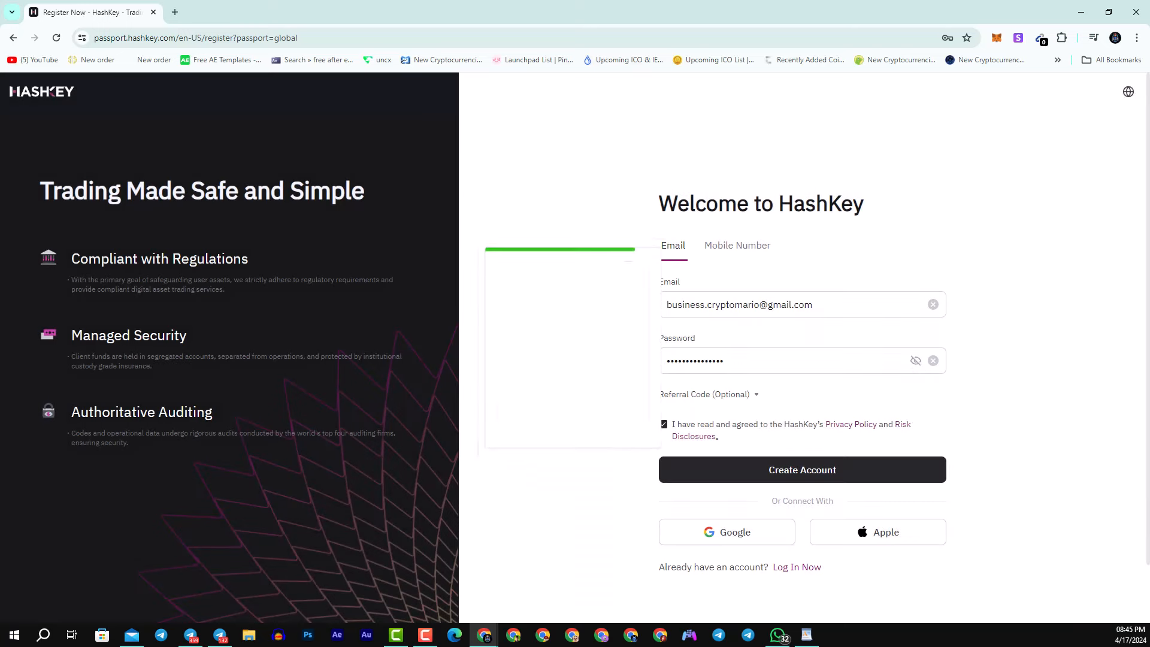
left_click(801, 470)
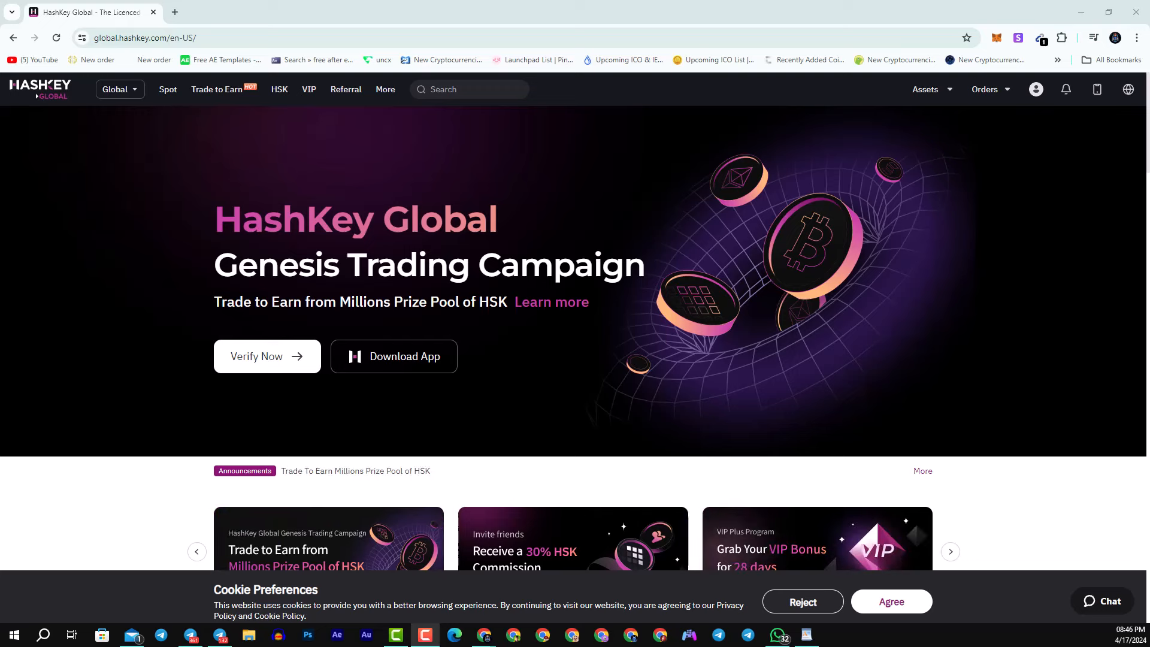
scroll("down", 3)
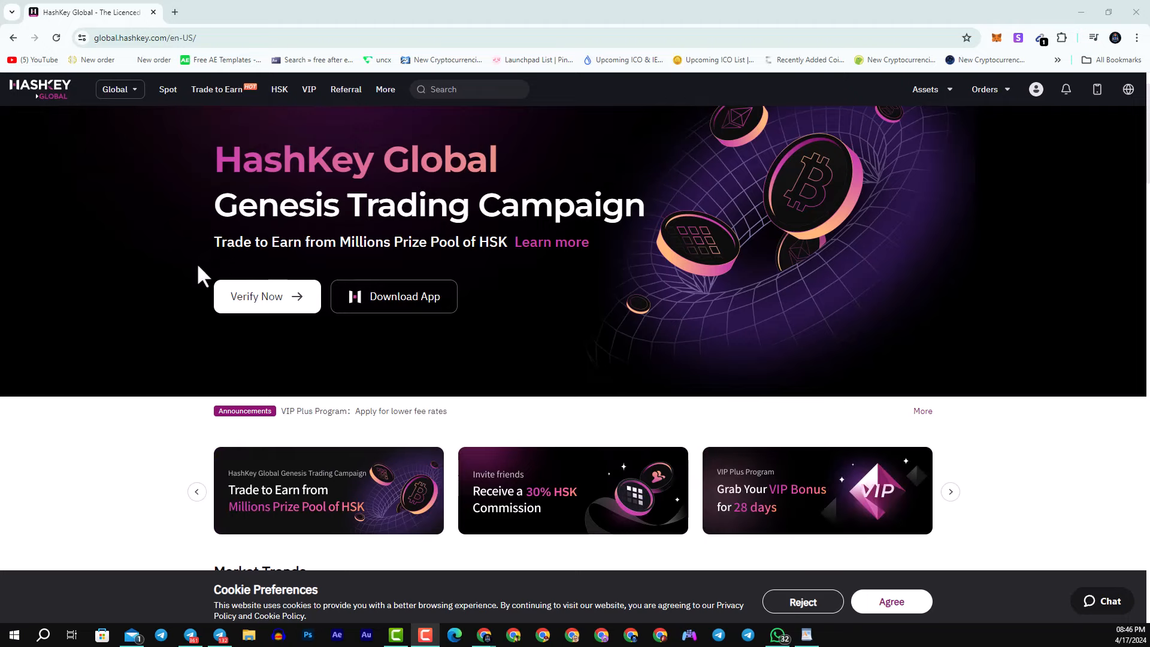
scroll("down", 3)
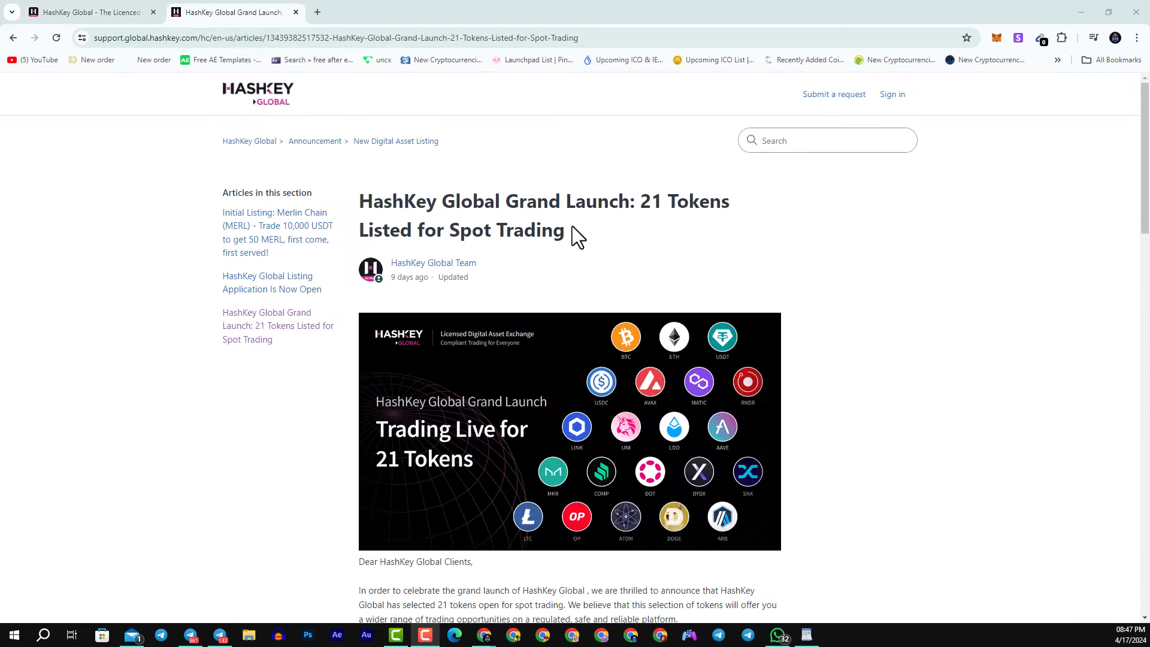
mouse_move(620, 236)
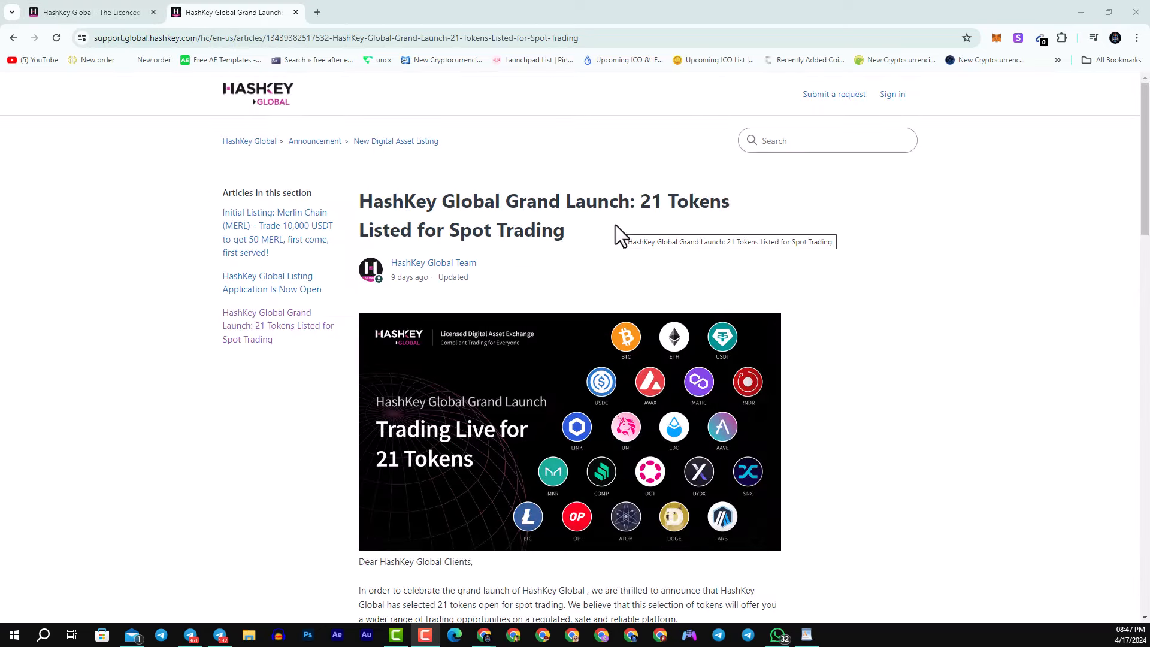
mouse_move(655, 354)
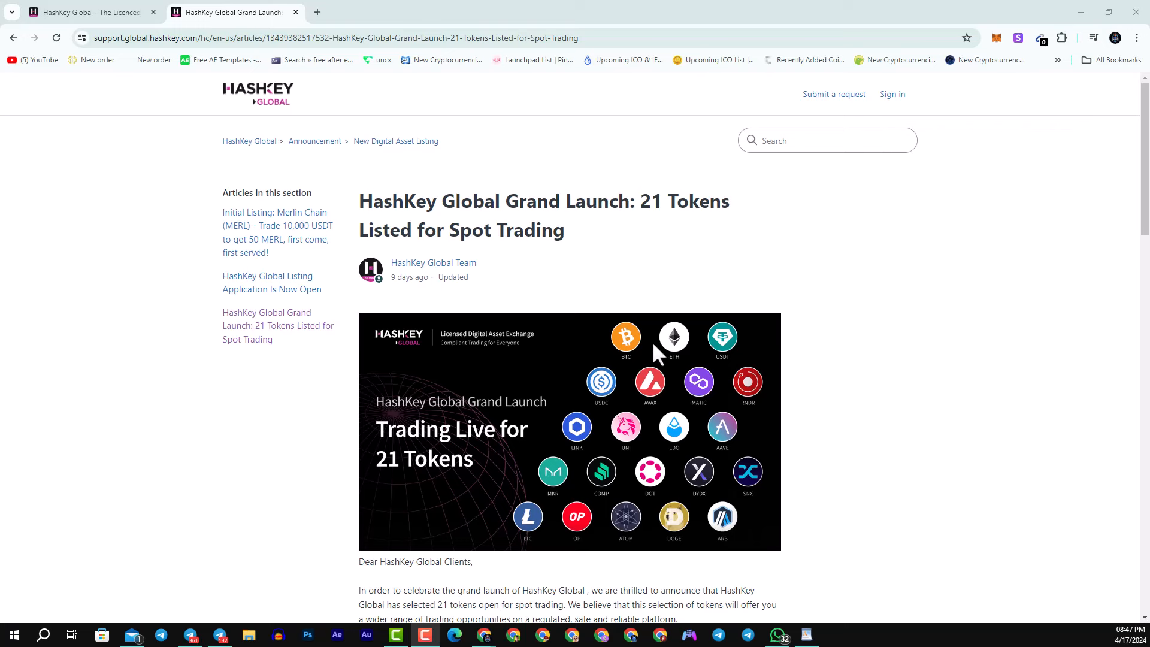
Read the 21-token Grand Launch article to its end, then return to the home tab.
scroll("down", 3)
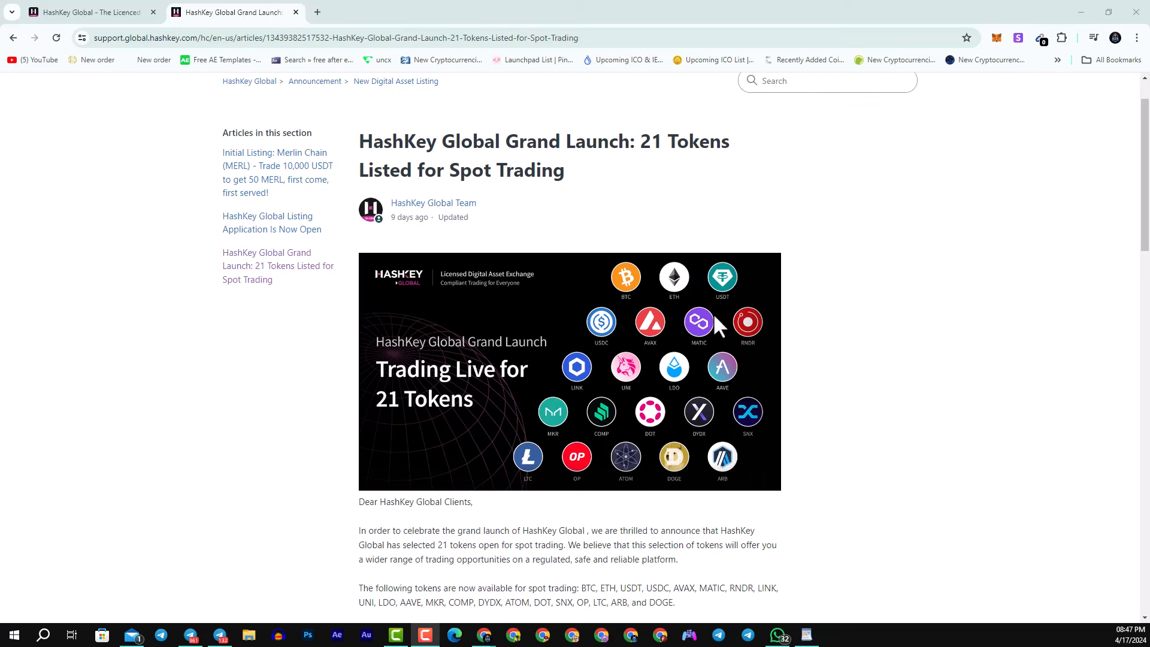
scroll("down", 3)
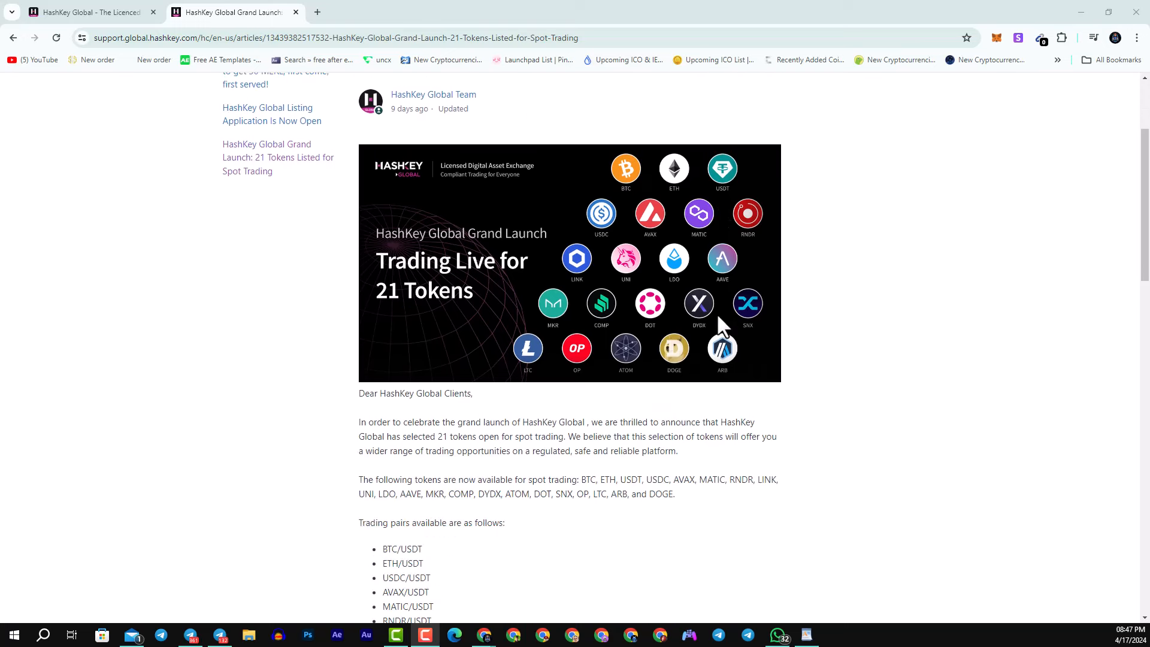
scroll("down", 3)
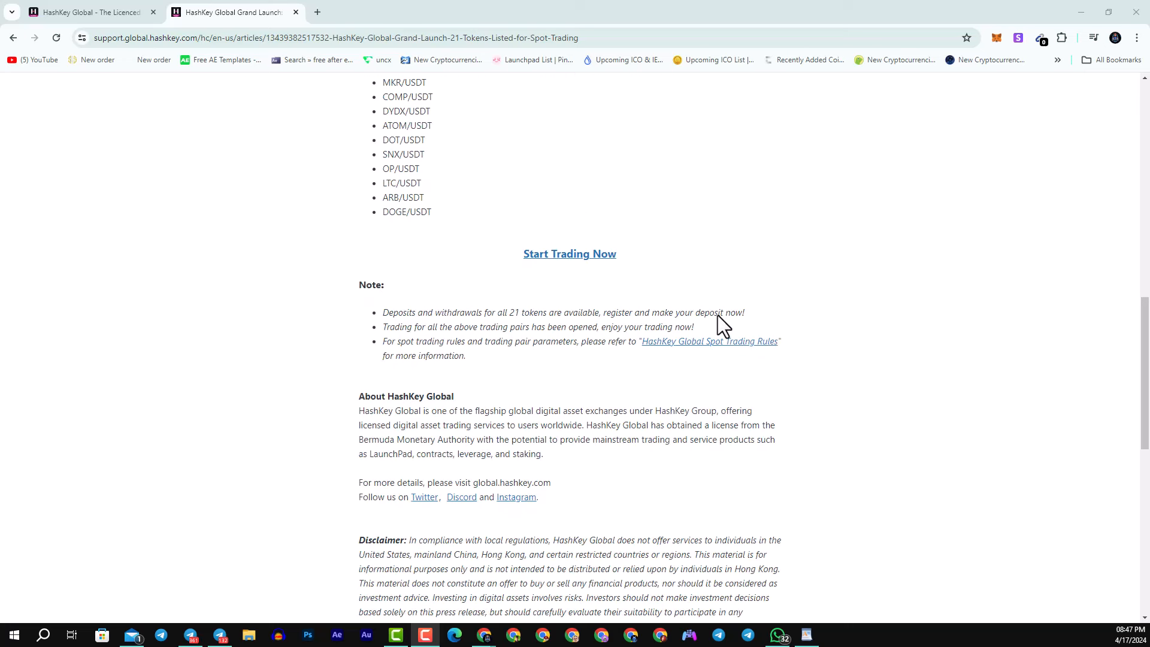
scroll("down", 3)
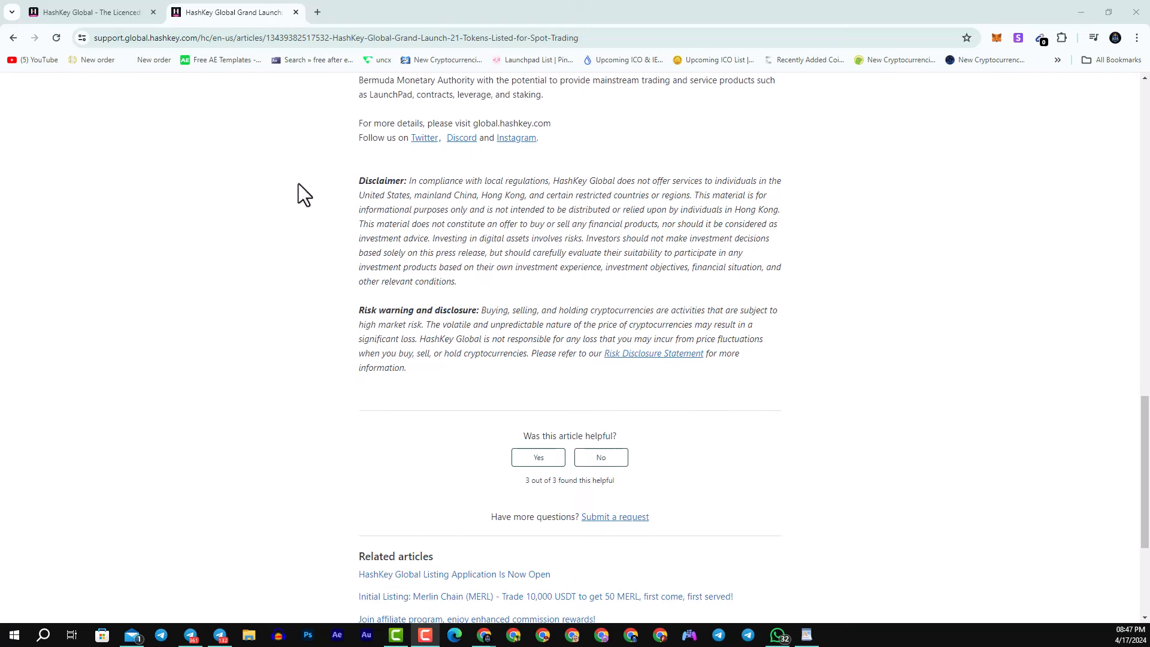
left_click(88, 12)
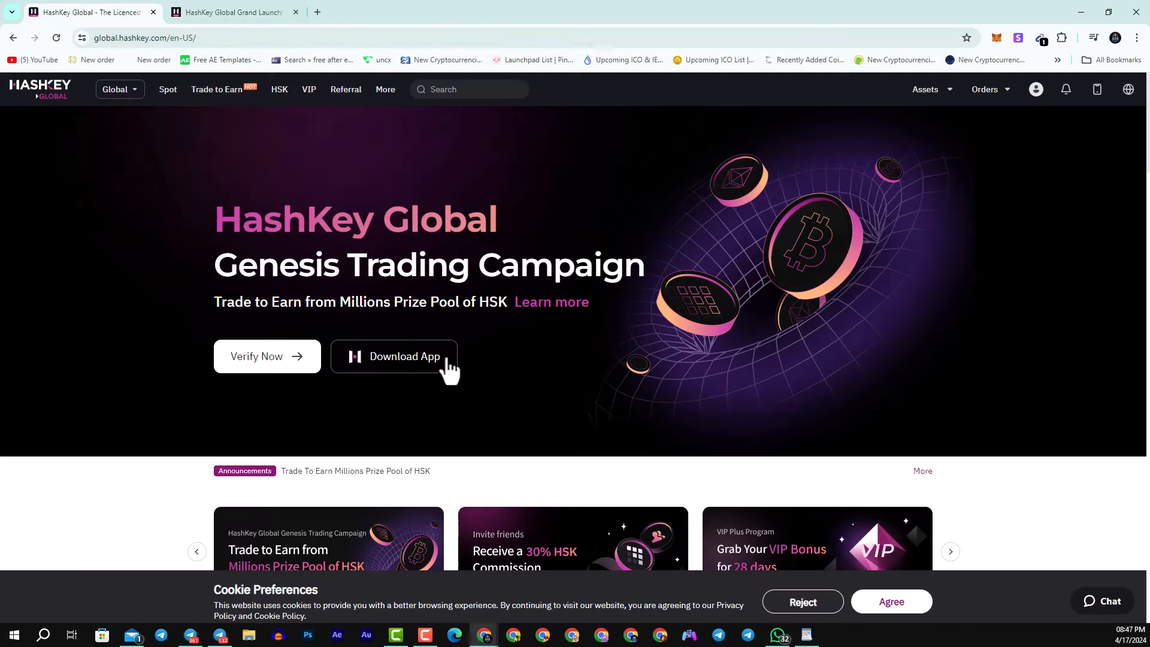
Open the VIP page from the top navigation bar.
left_click(984, 88)
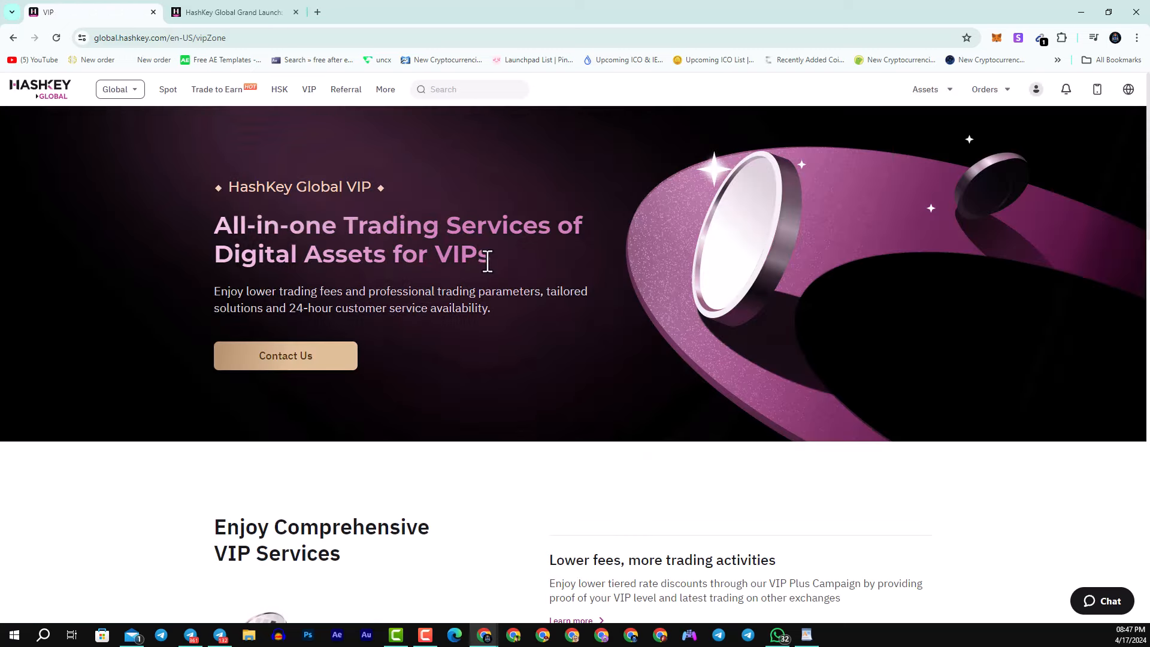
mouse_move(509, 316)
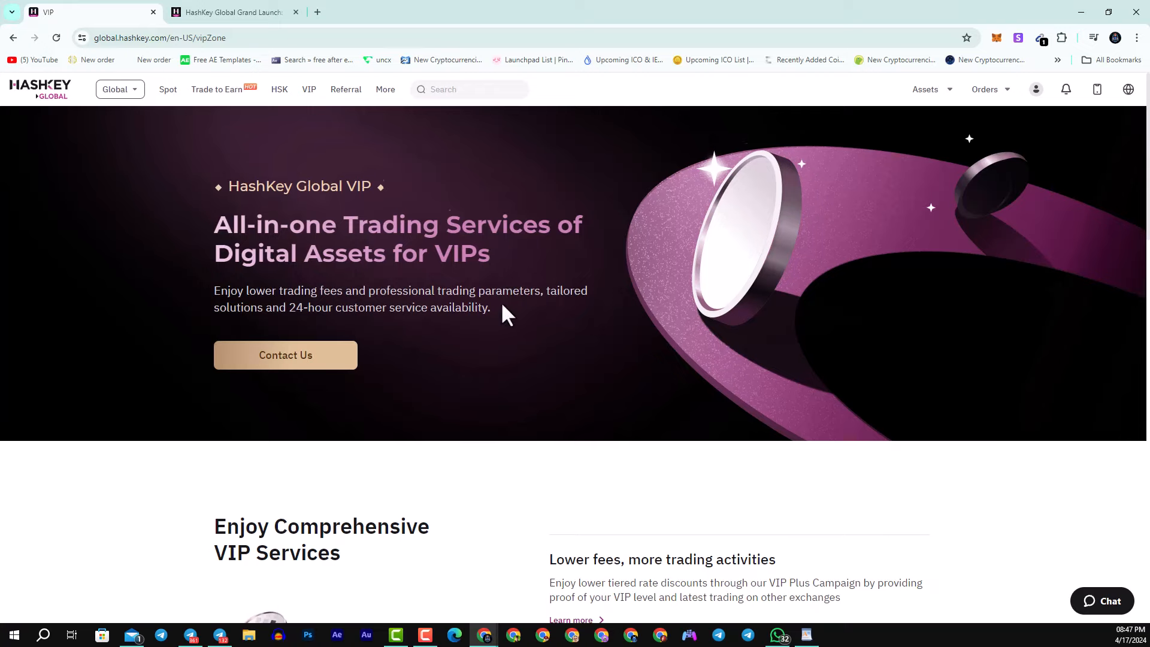
Scroll through the VIP page's services, promotions and advantages sections.
scroll("down", 3)
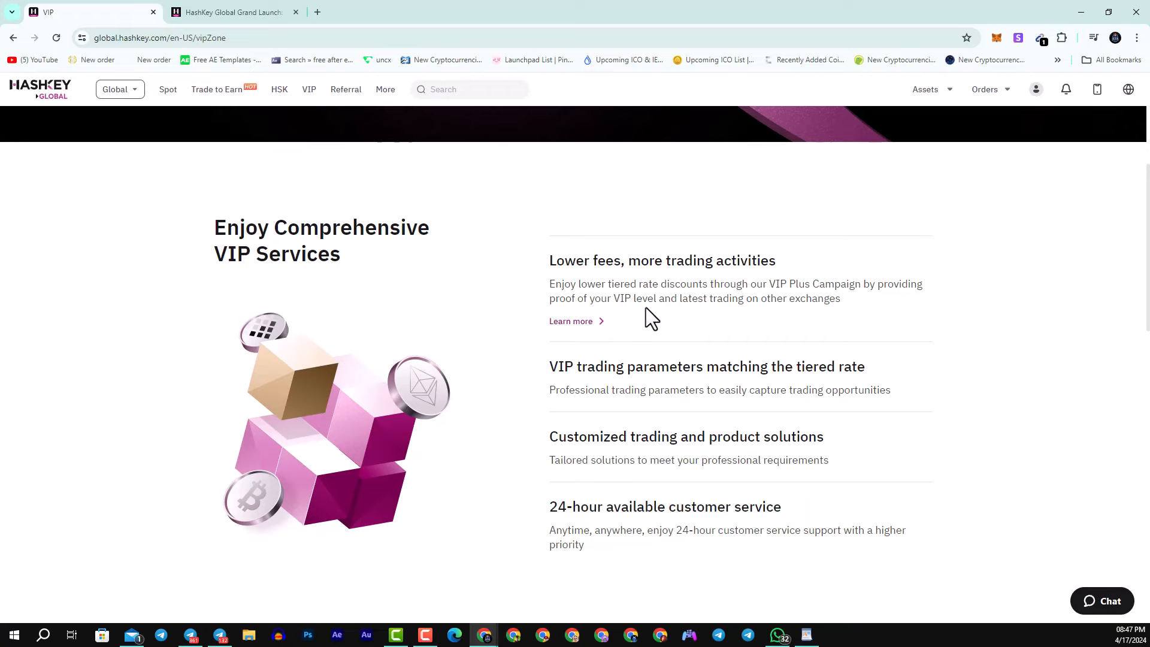
mouse_move(539, 330)
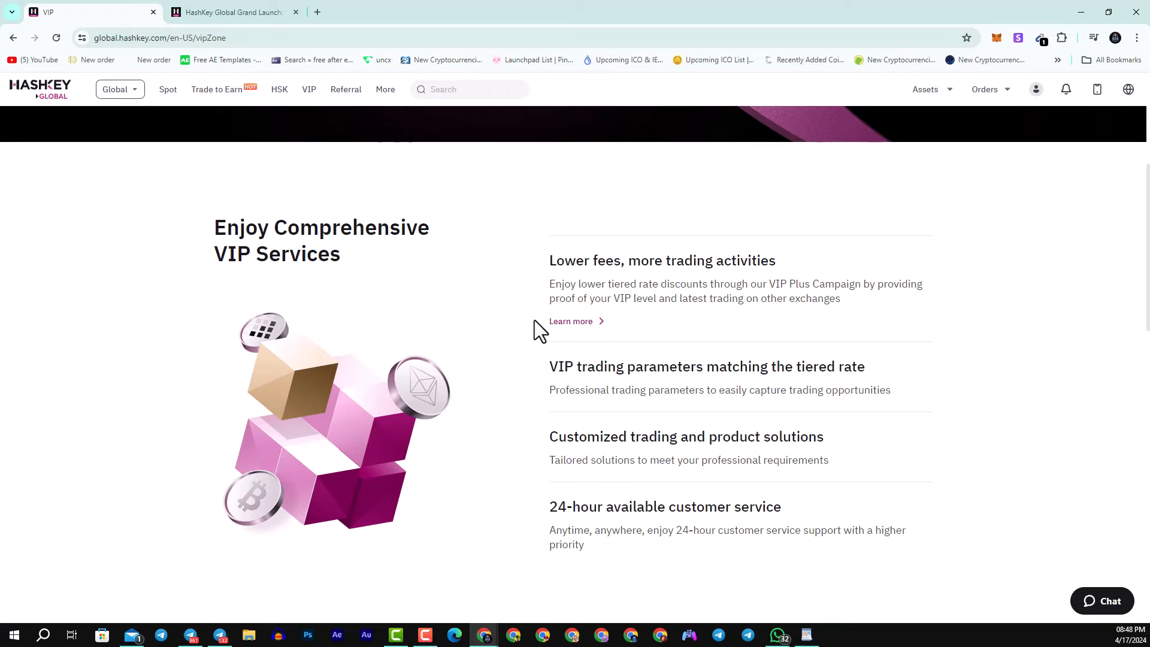
scroll("down", 3)
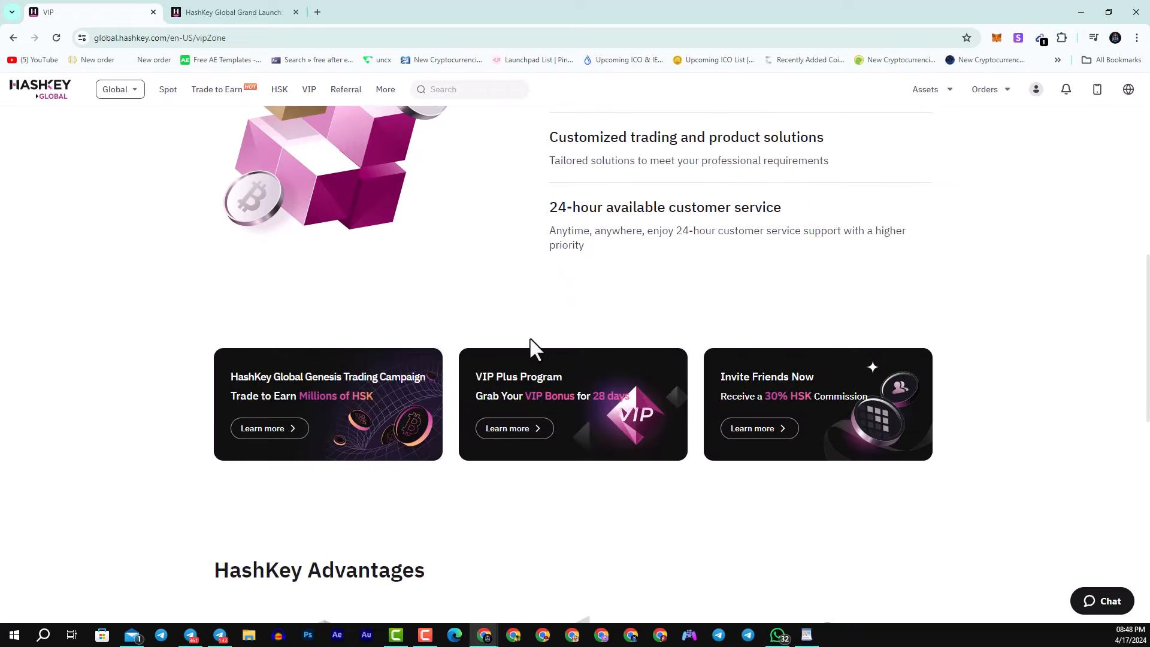
scroll("down", 3)
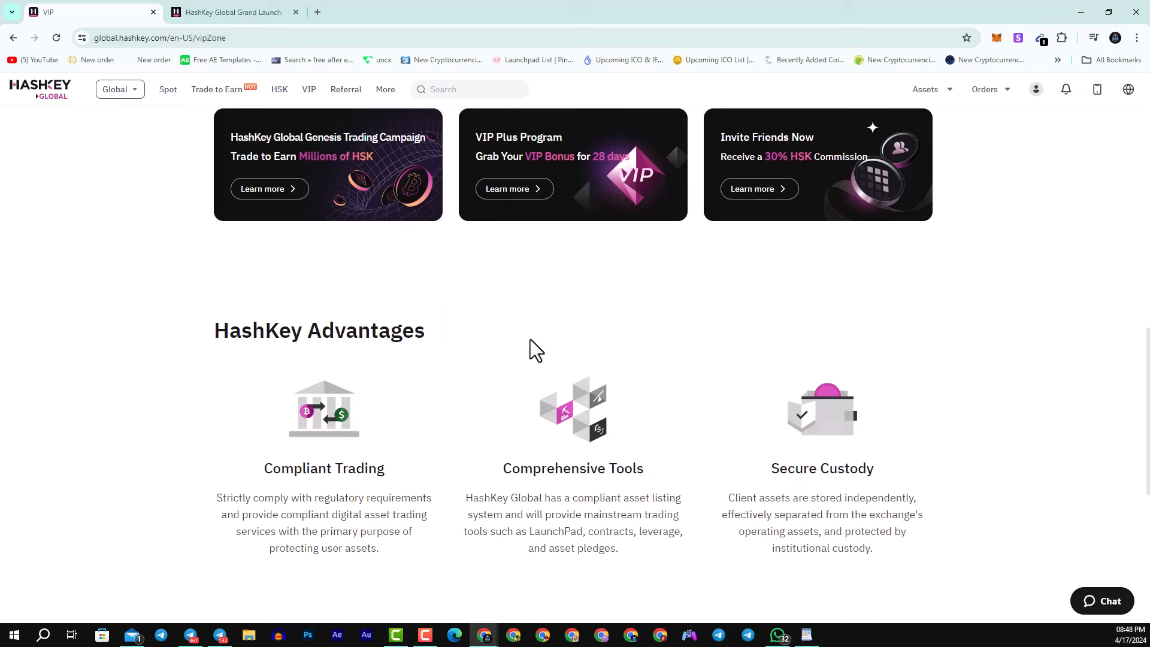
scroll("down", 3)
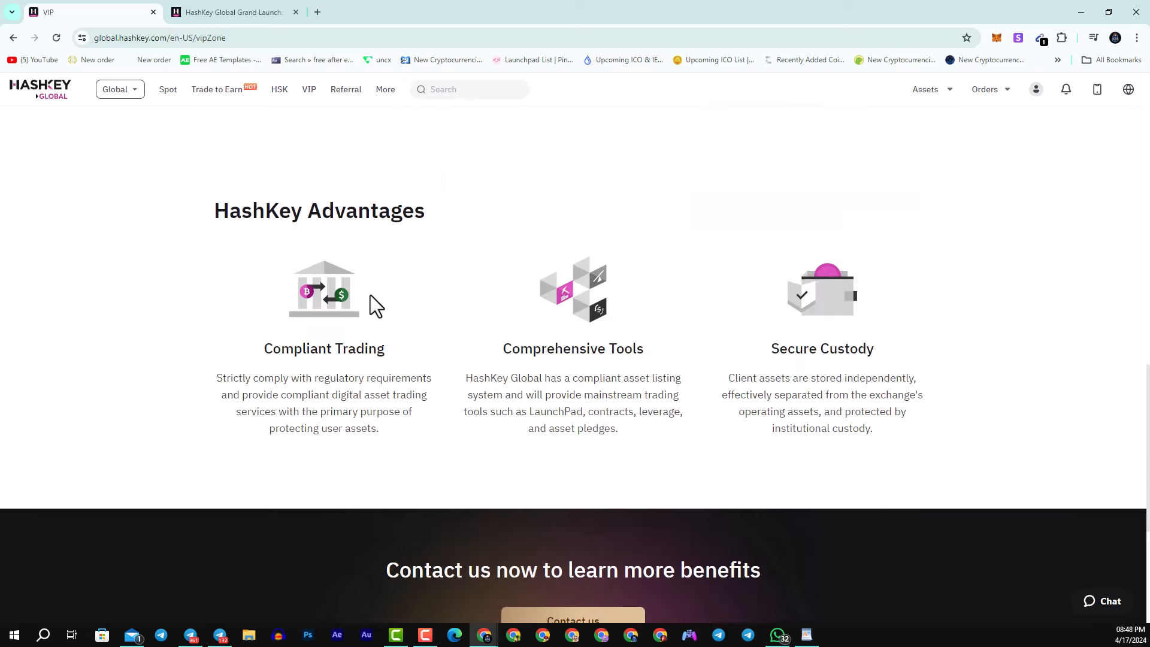
mouse_move(541, 345)
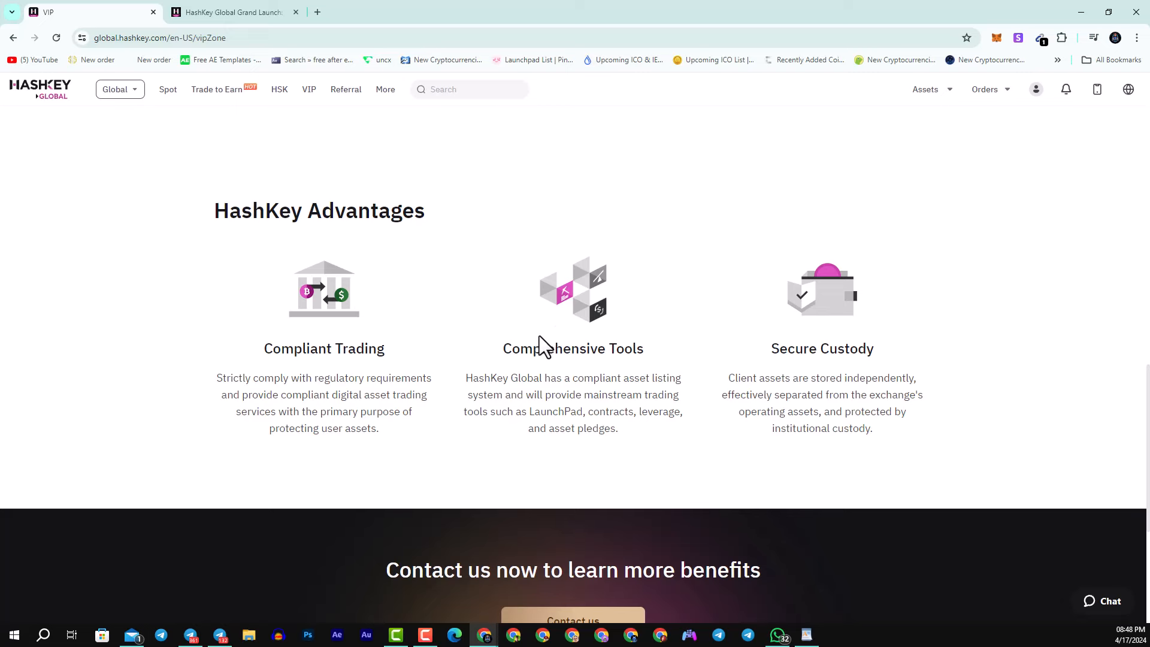
scroll("down", 3)
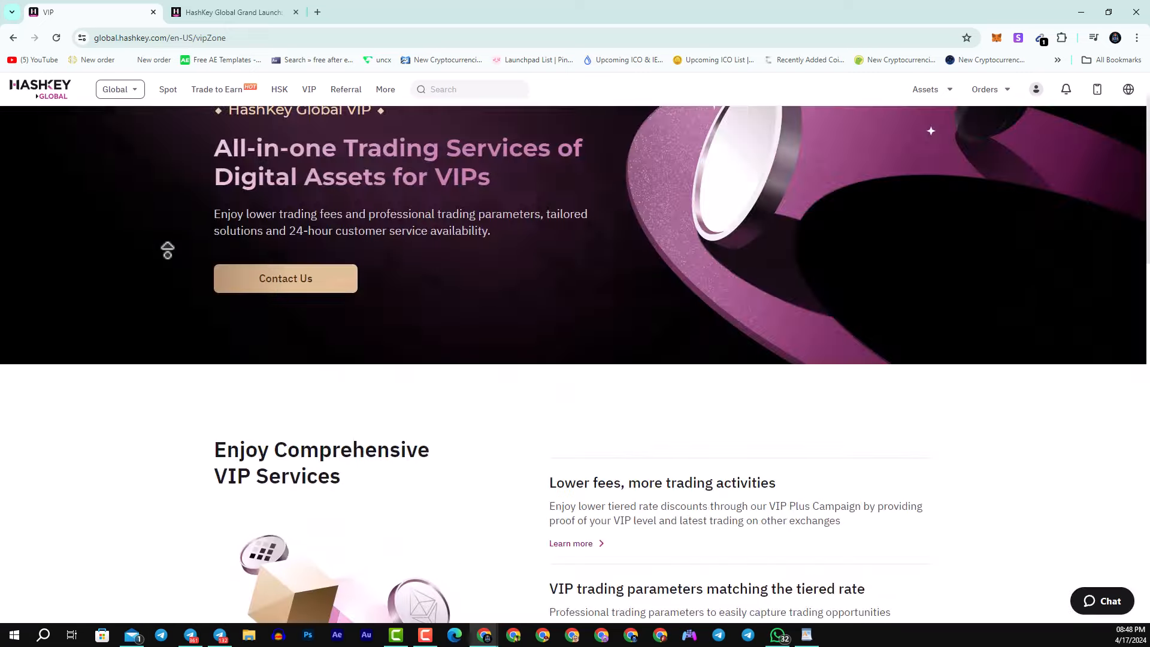
Open Trade to Earn and scroll past Campaign I's prize pool to API Trading Campaign.
left_click(215, 89)
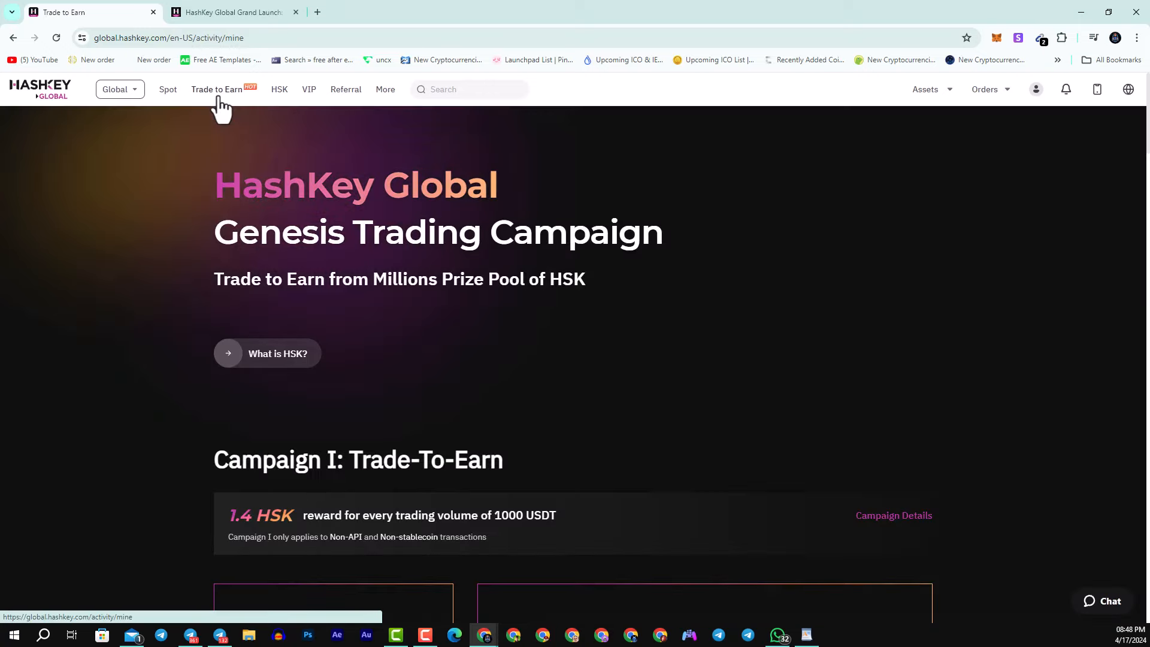
scroll("down", 3)
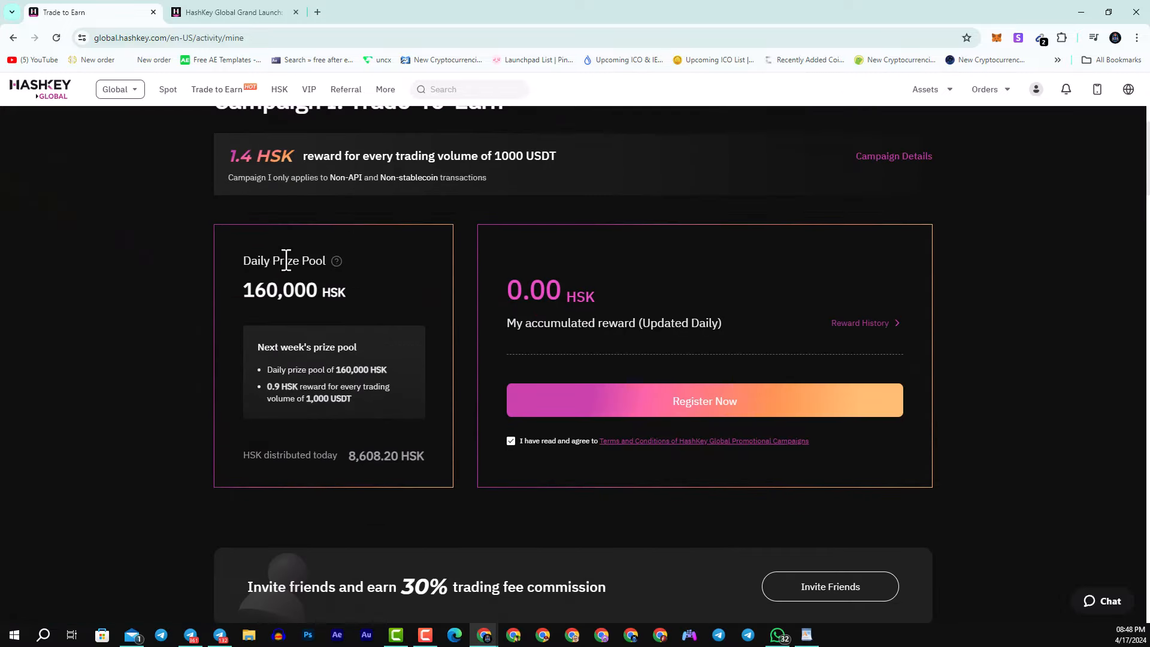
mouse_move(359, 288)
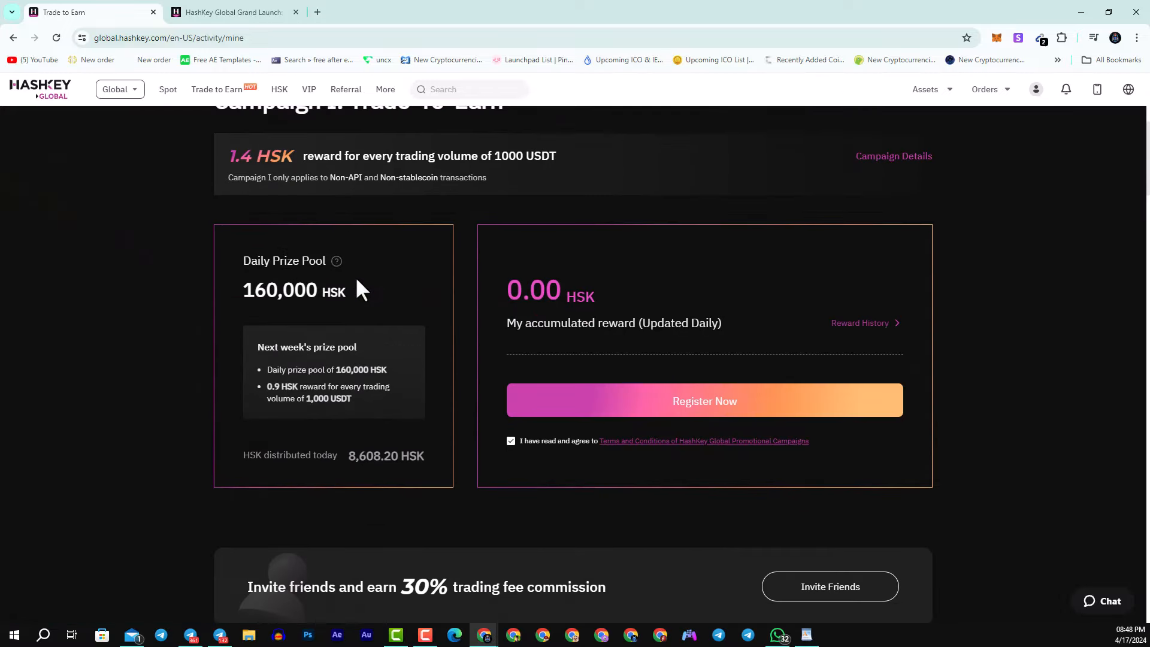
mouse_move(384, 300)
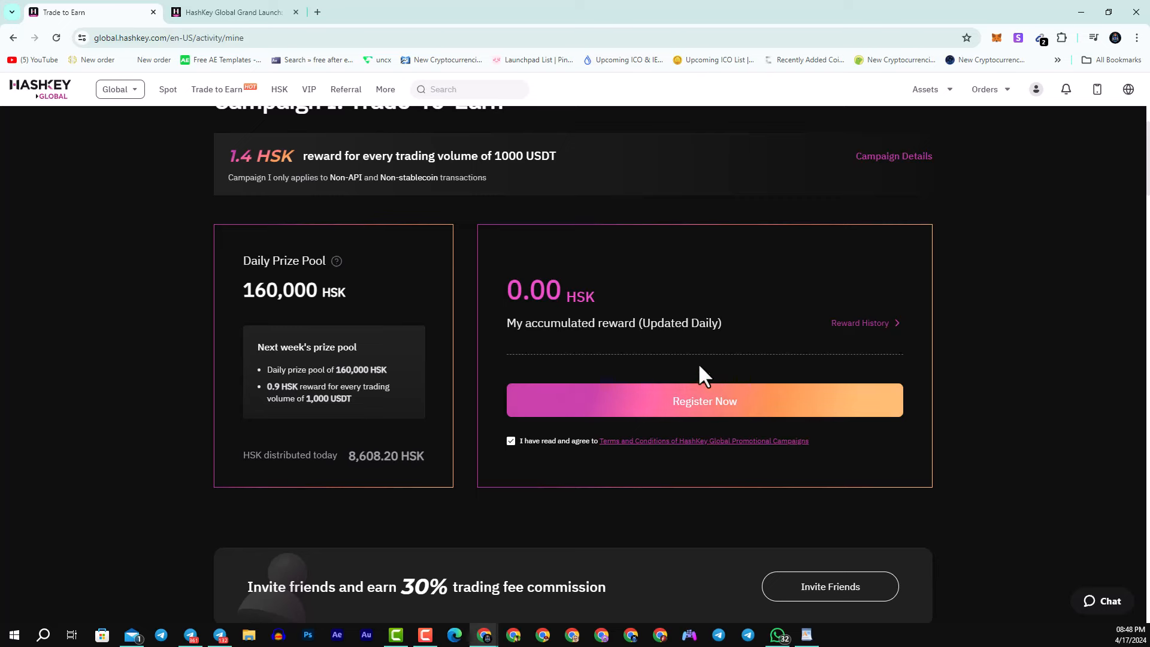
scroll("down", 3)
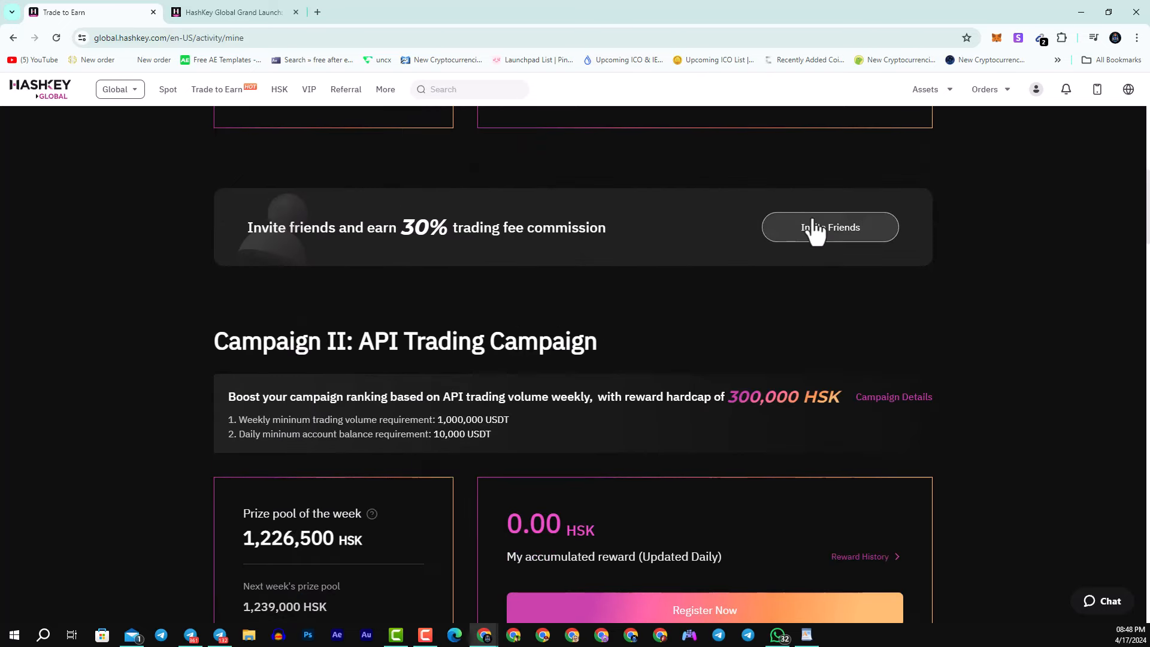
Open Invite Friends and scroll through the empty Referral History and My Invitations.
left_click(829, 228)
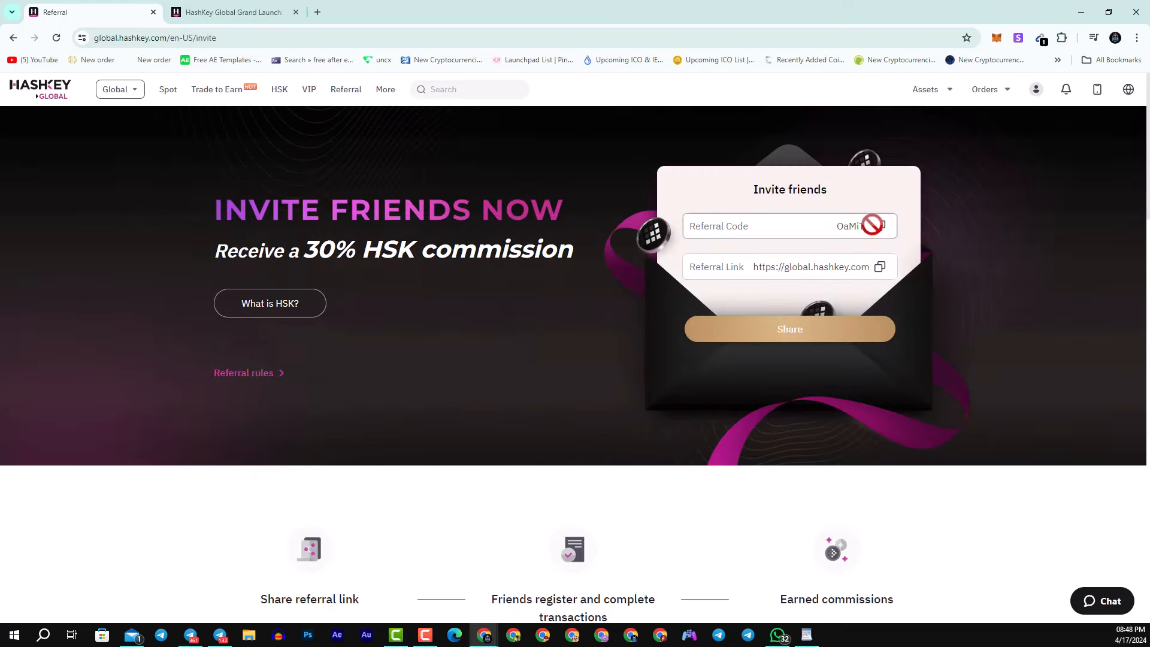
scroll("down", 3)
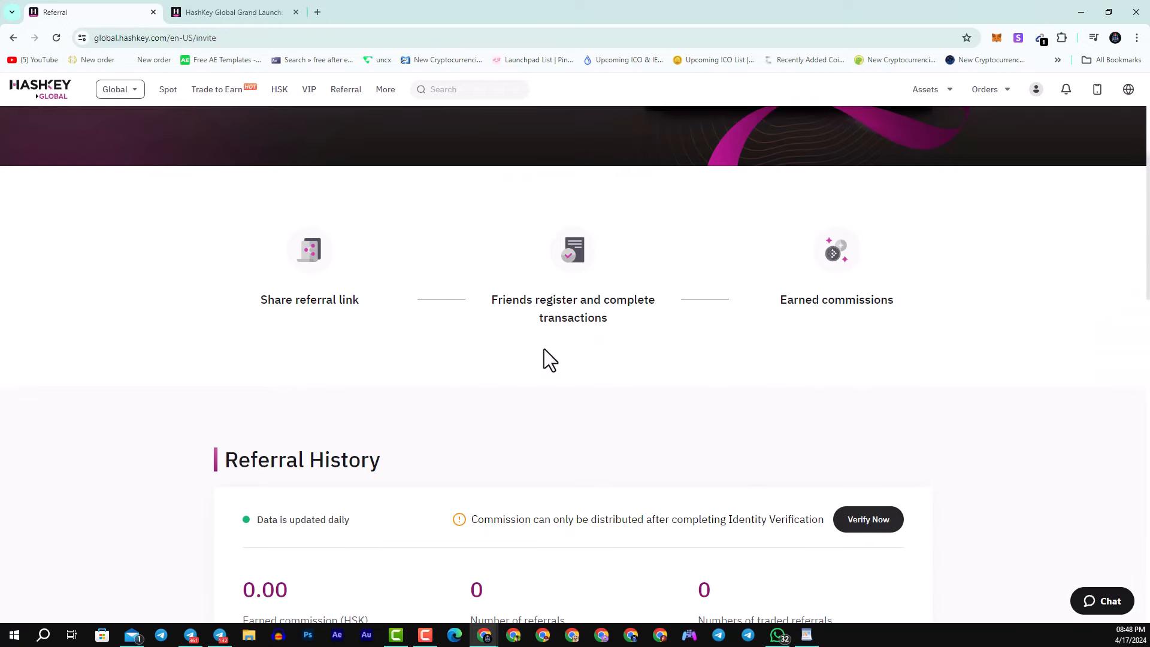
scroll("down", 3)
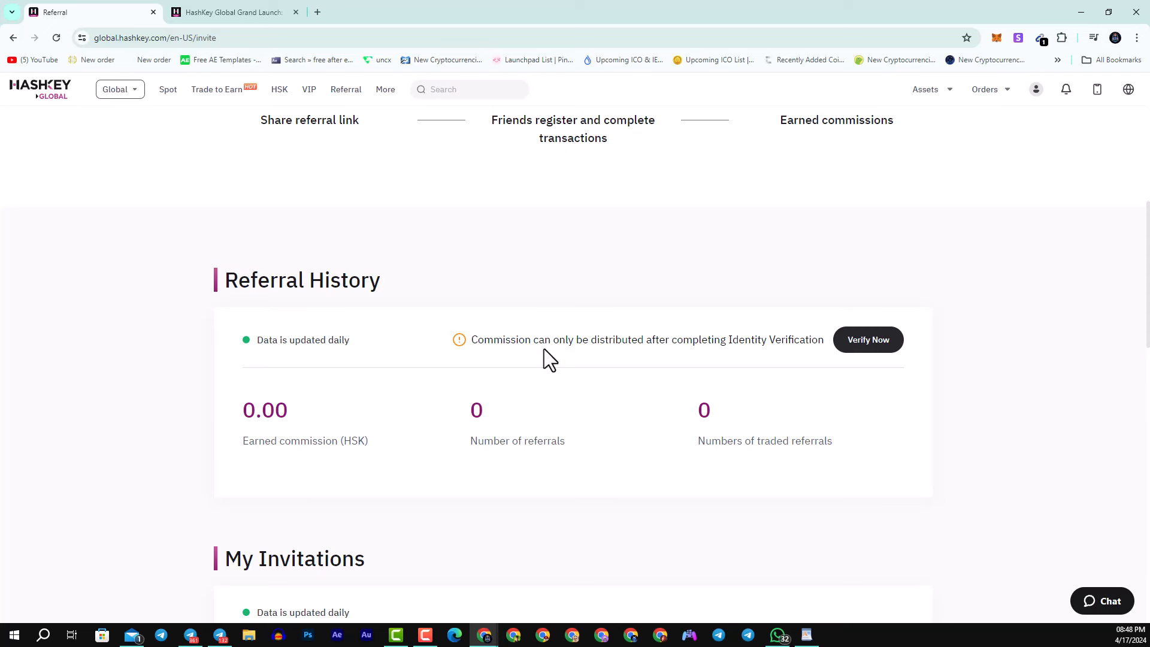
mouse_move(376, 425)
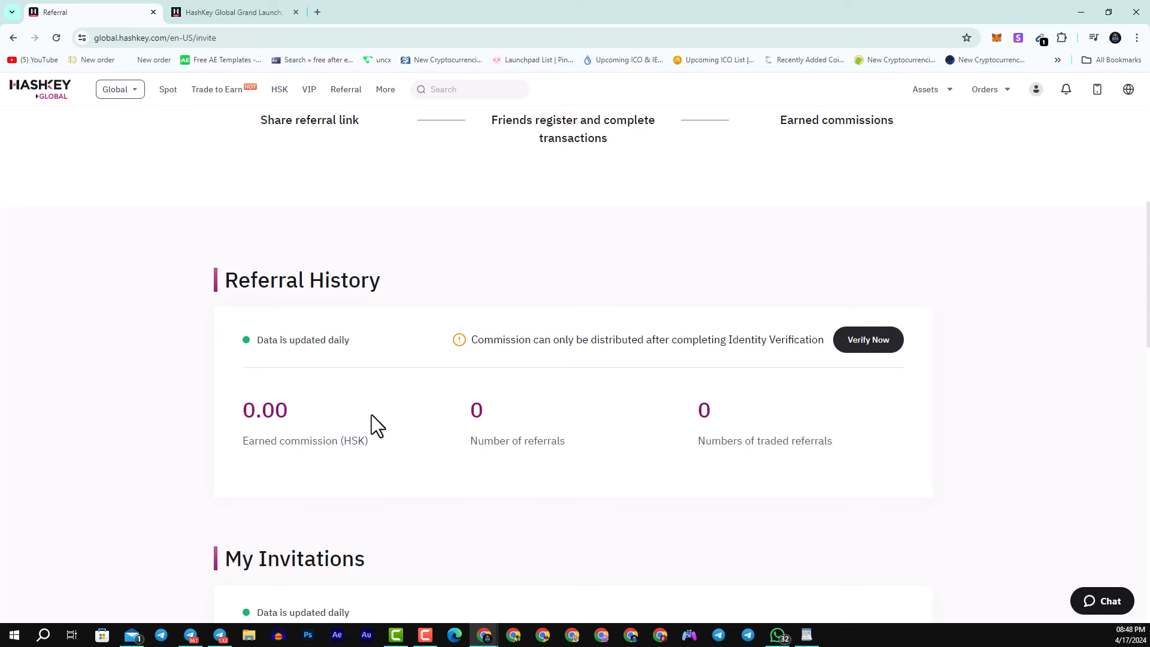
scroll("down", 3)
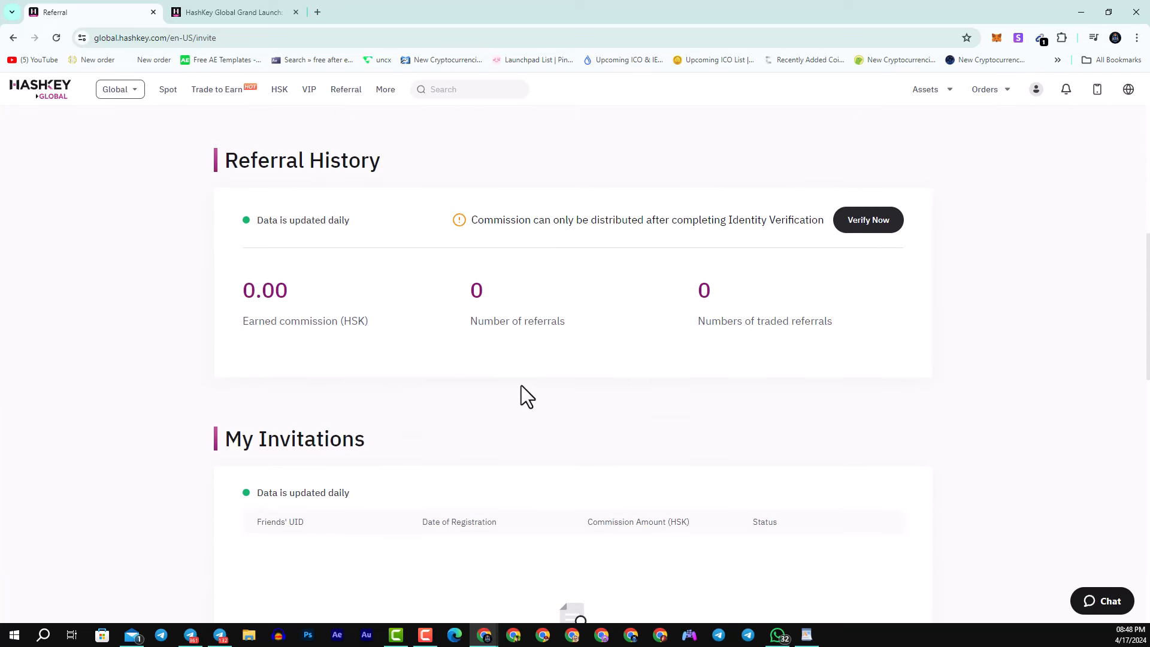
scroll("down", 3)
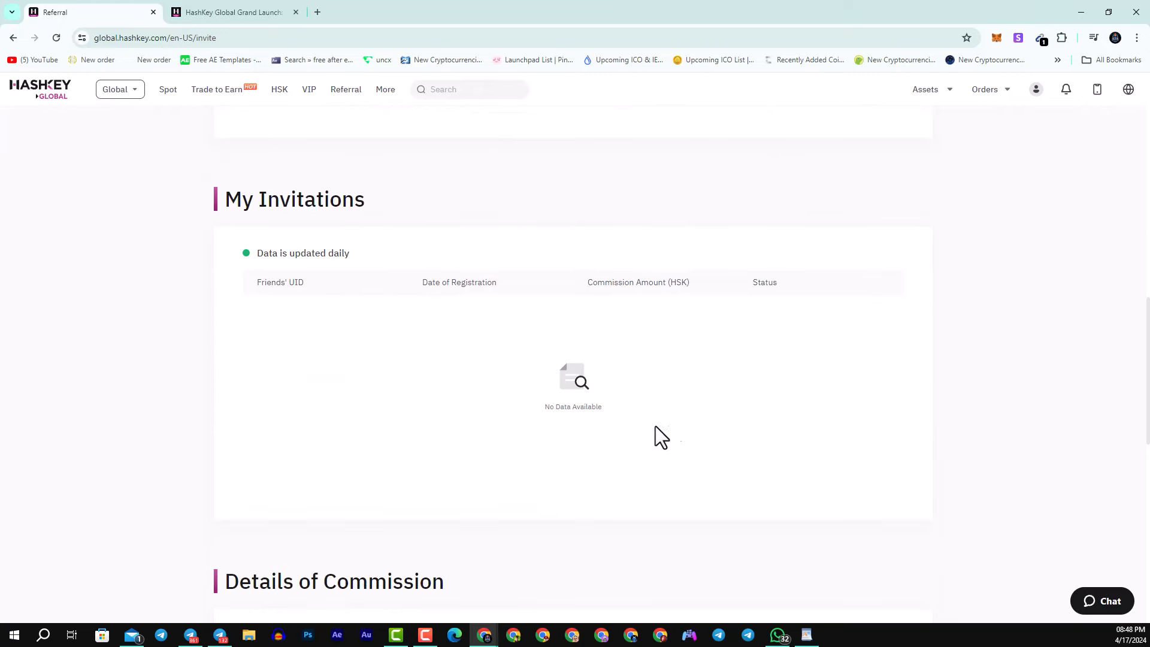
scroll("down", 3)
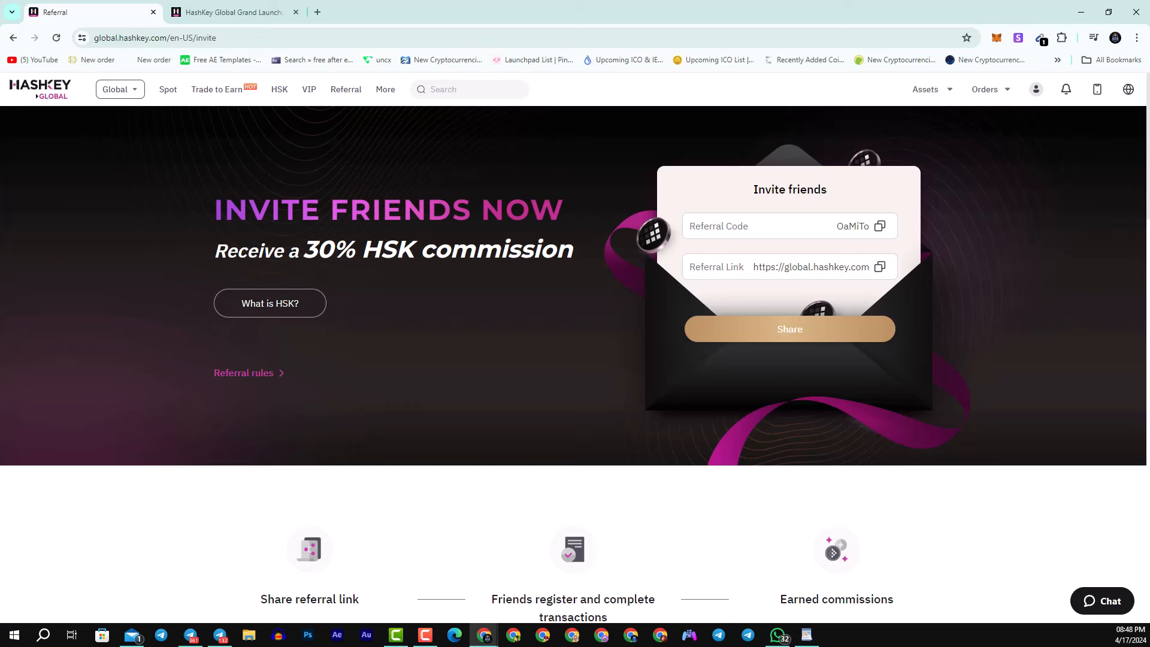
mouse_move(7, 257)
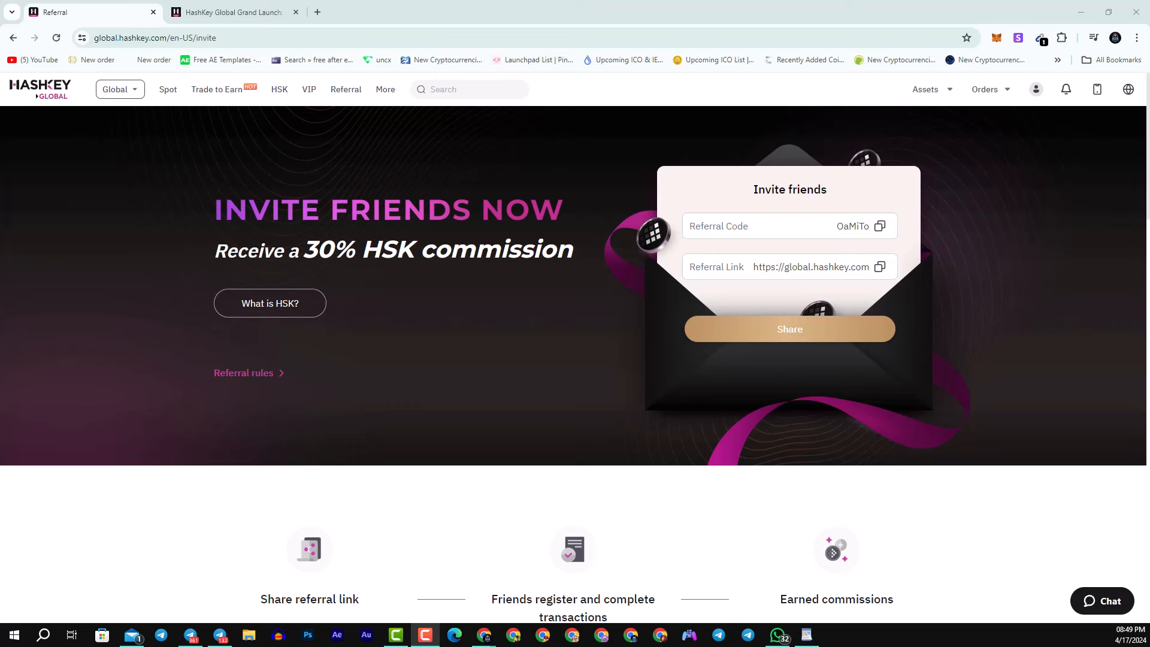
mouse_move(175, 113)
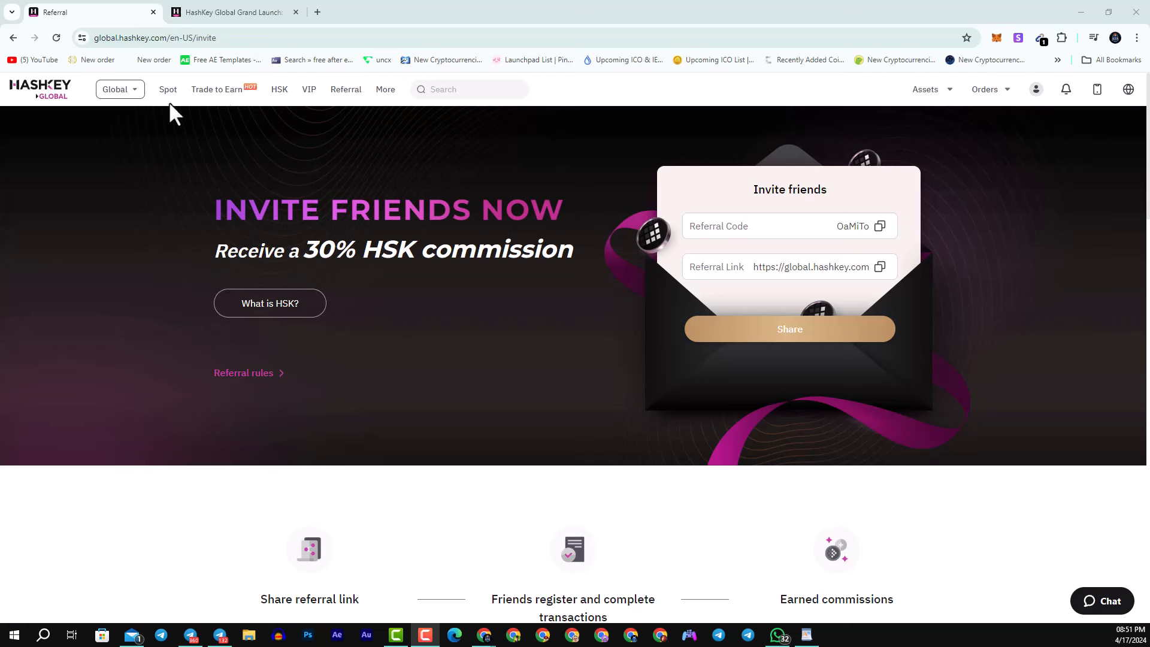
Check the Global region and Assets menus, then open Account Overview from the profile icon.
left_click(115, 89)
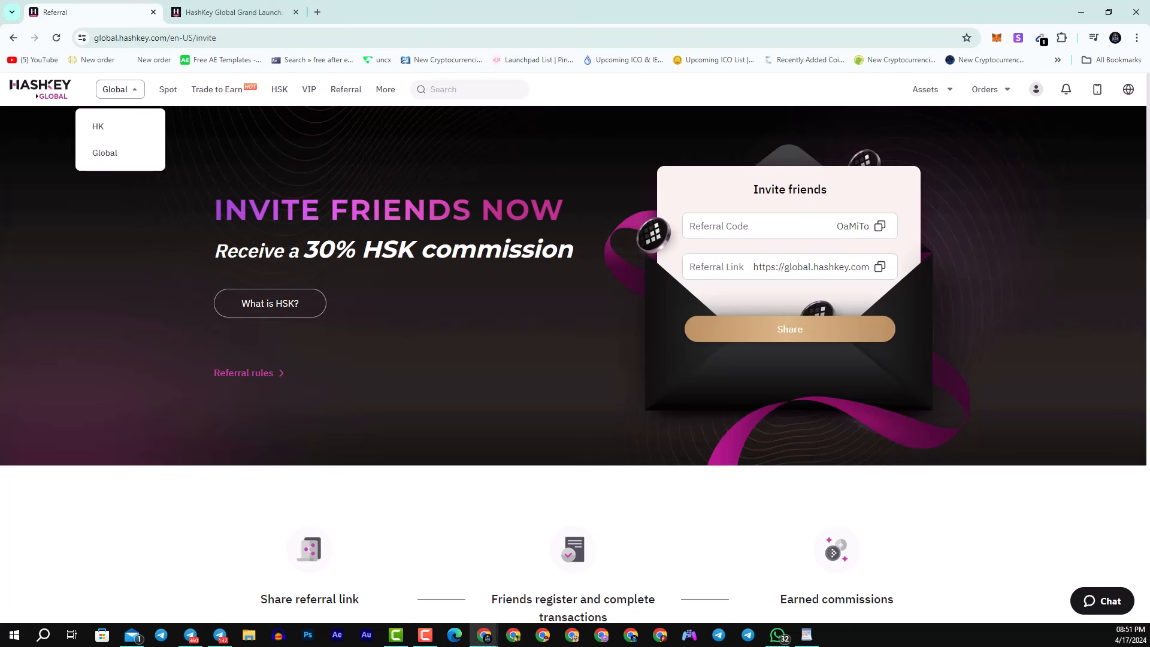
left_click(926, 88)
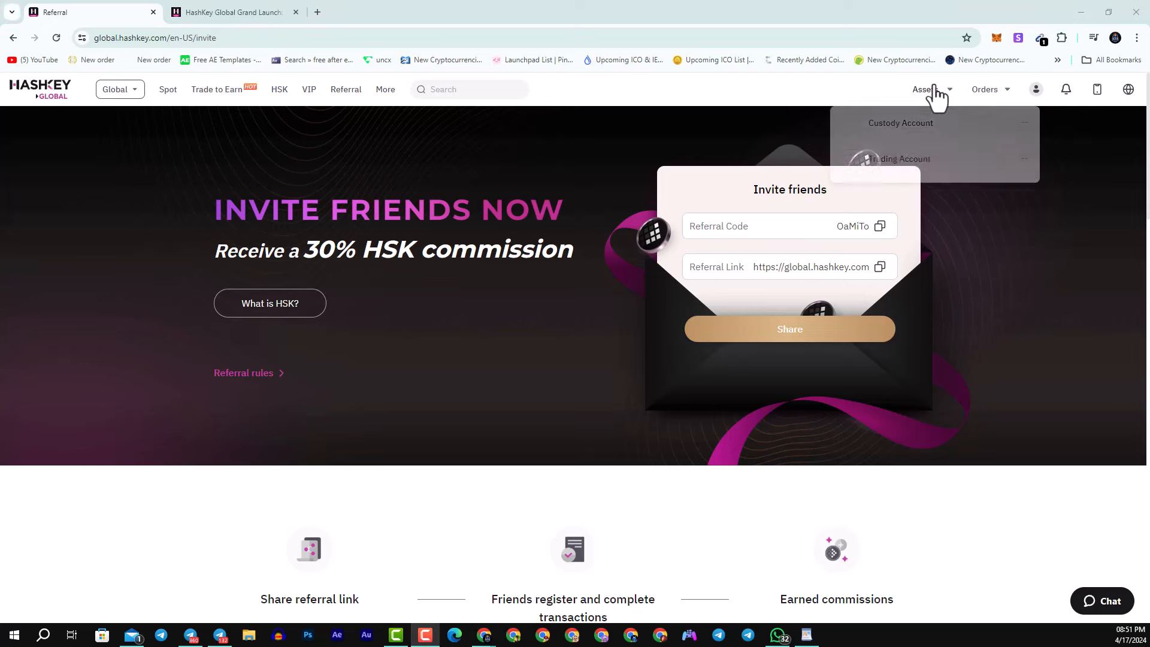
left_click(1066, 89)
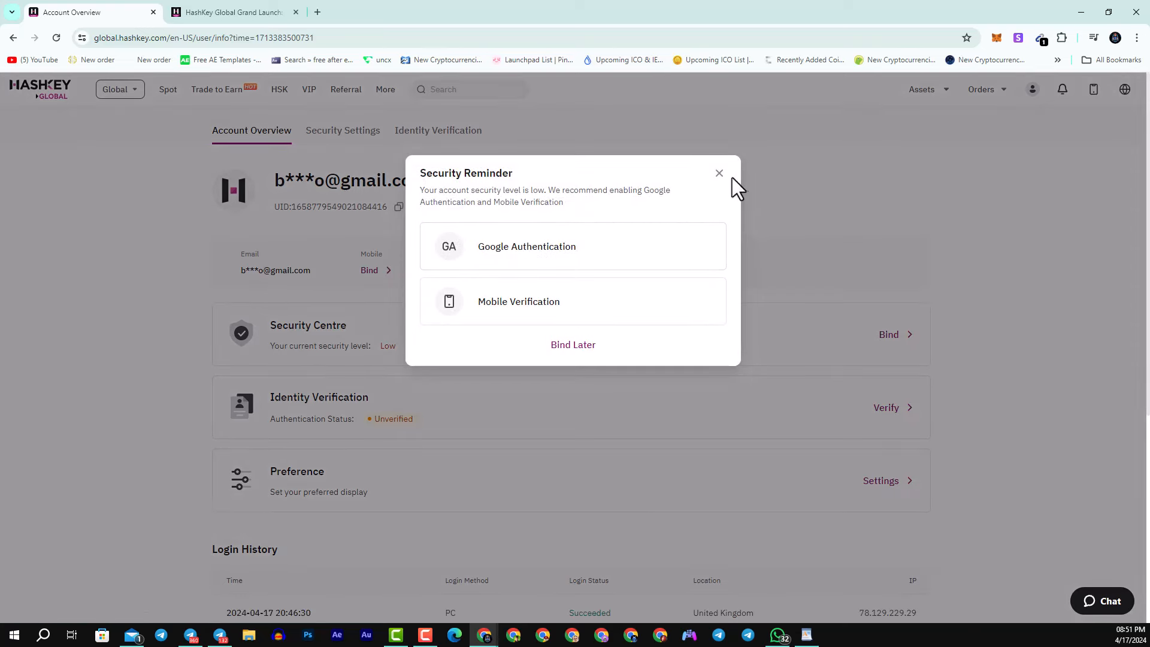
Close the security reminder and look through the profile, language and Orders dropdowns.
left_click(718, 173)
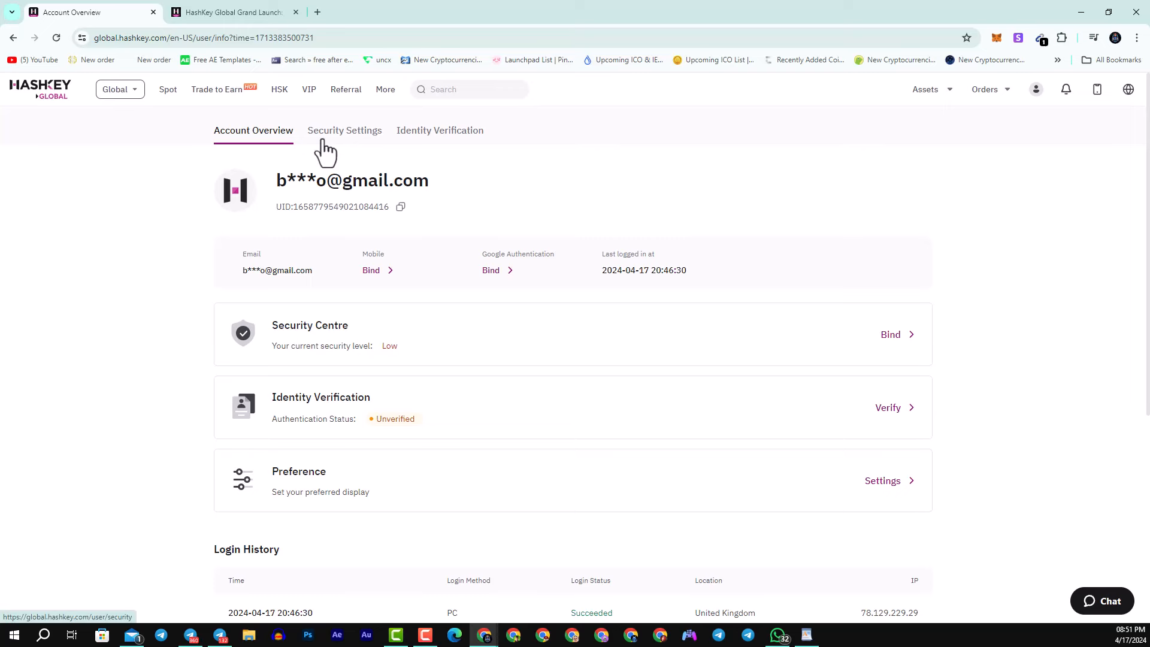
scroll("down", 3)
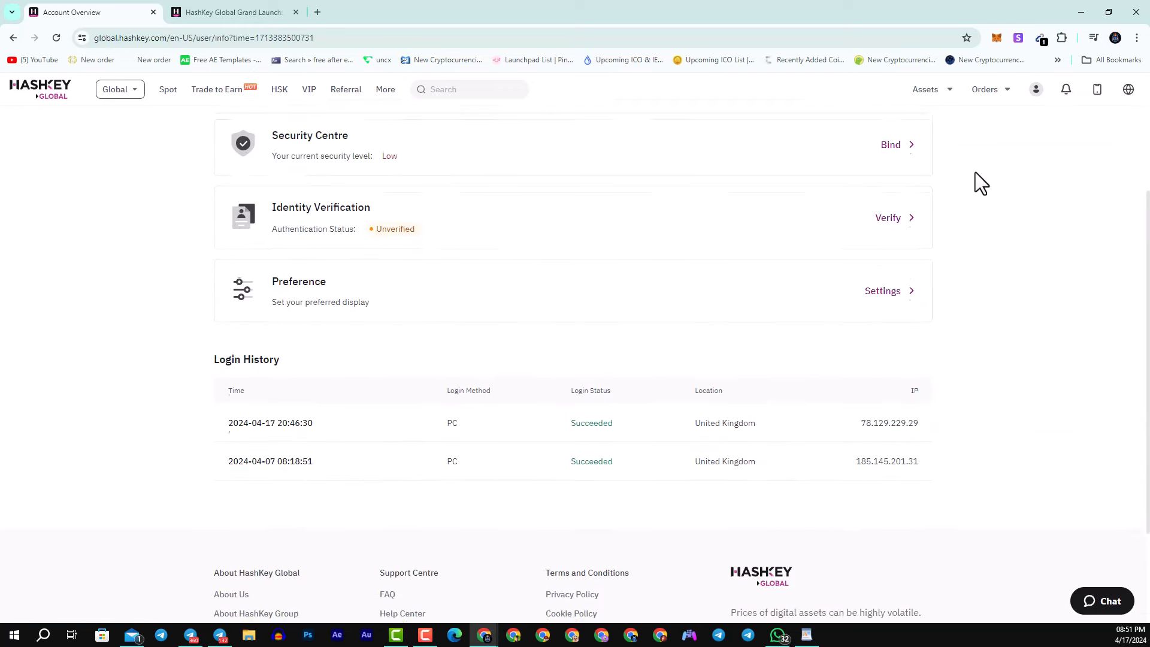
left_click(1035, 89)
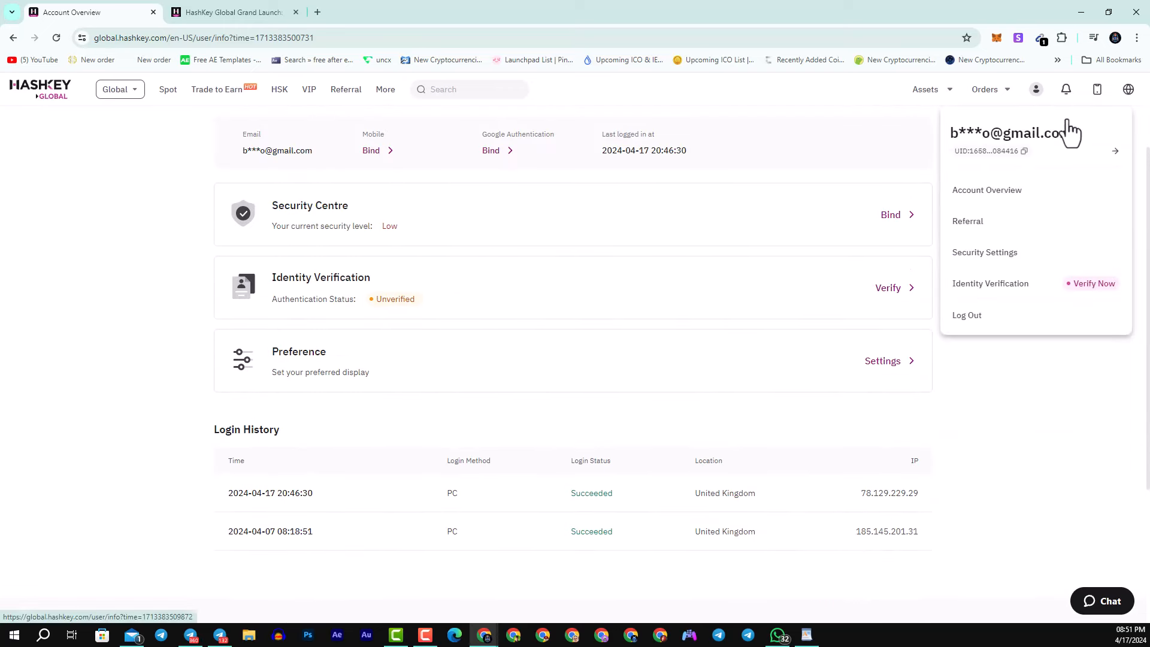
left_click(1127, 89)
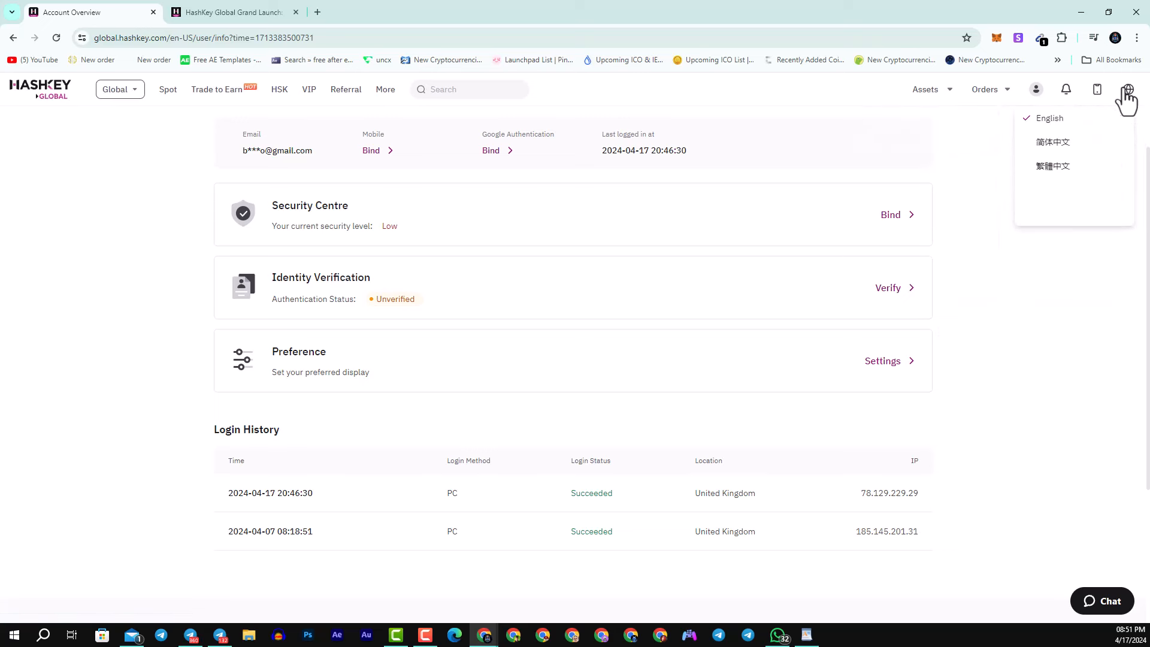
left_click(985, 89)
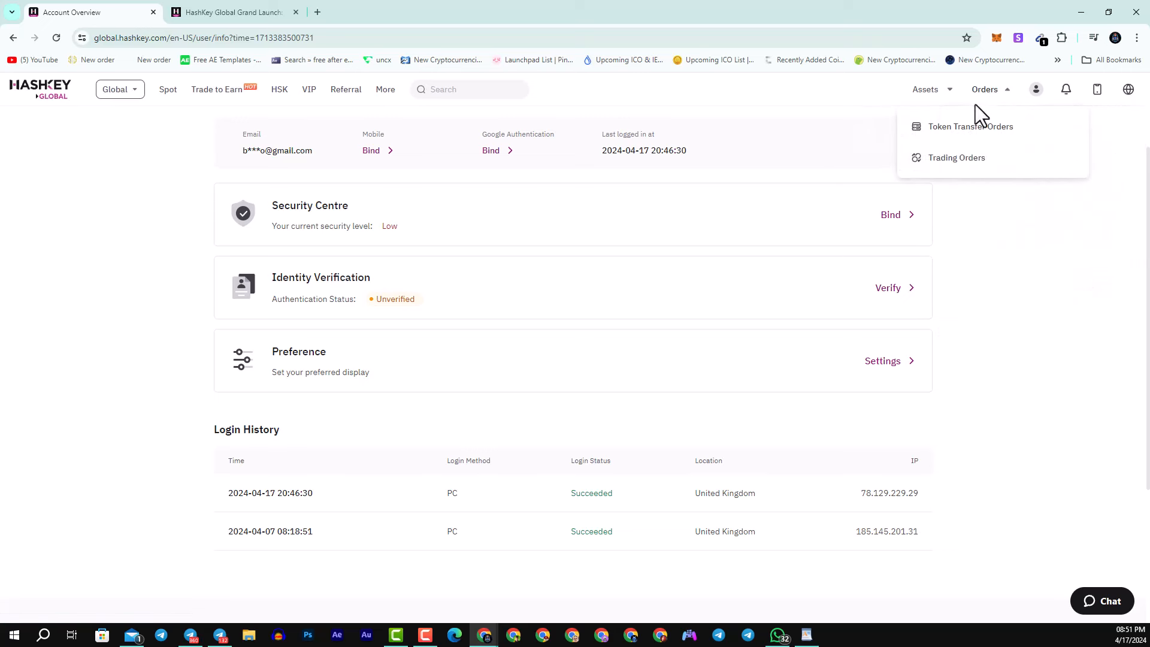
left_click(888, 287)
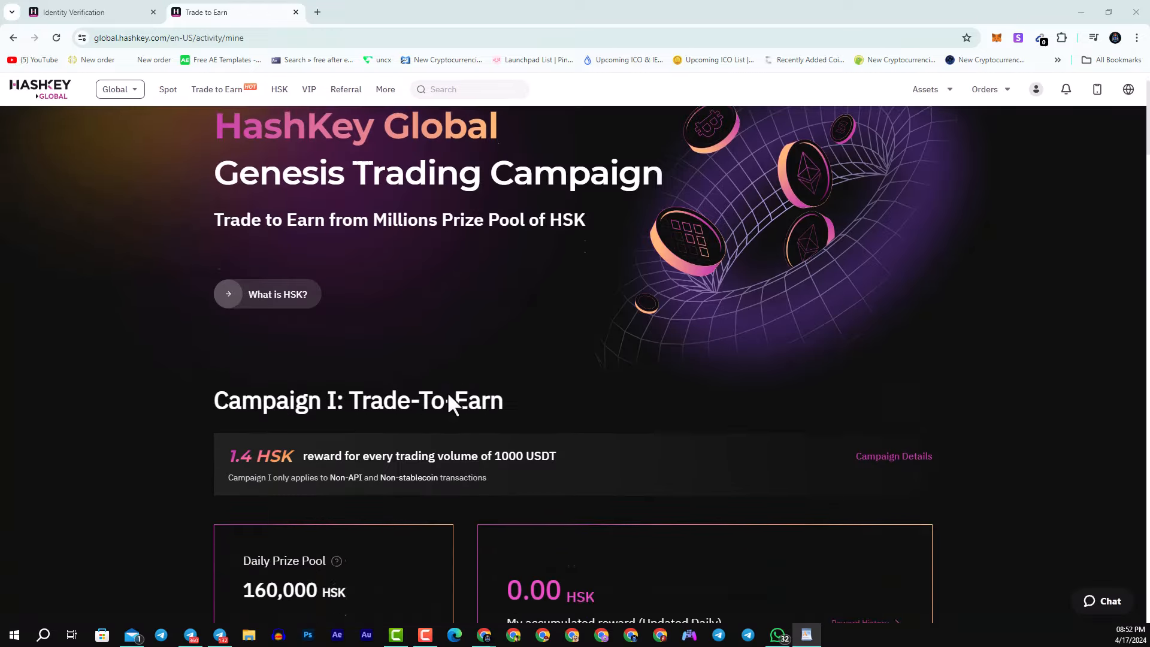
Switch back to the Identity Verification tab showing the unverified account's requirements.
left_click(81, 12)
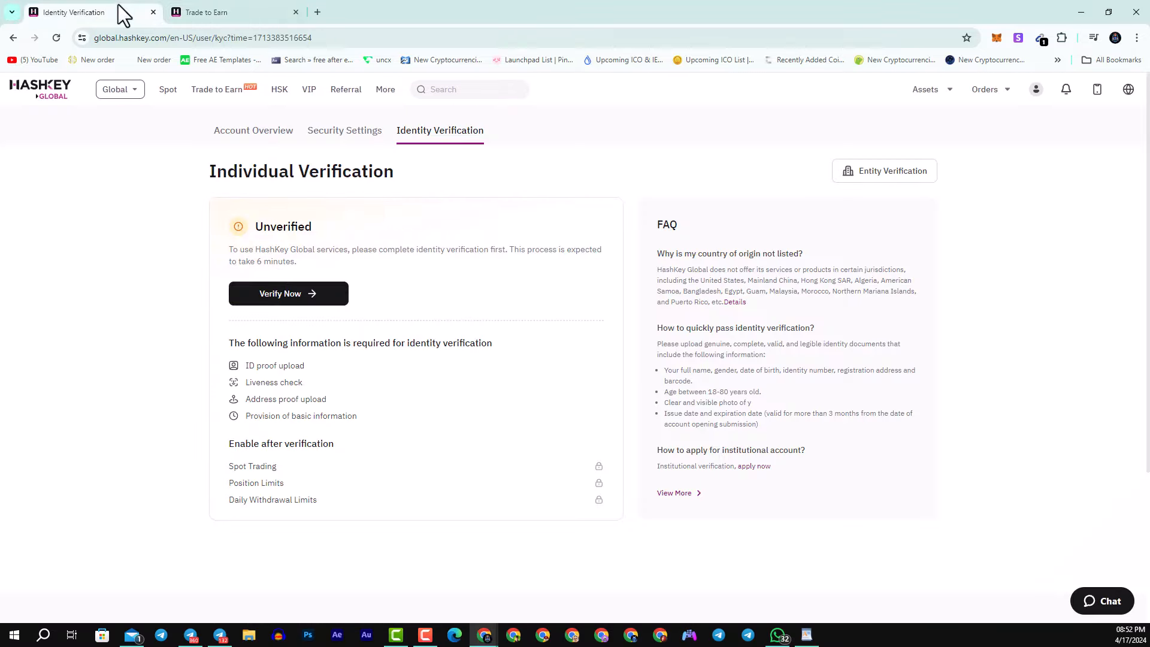
mouse_move(439, 222)
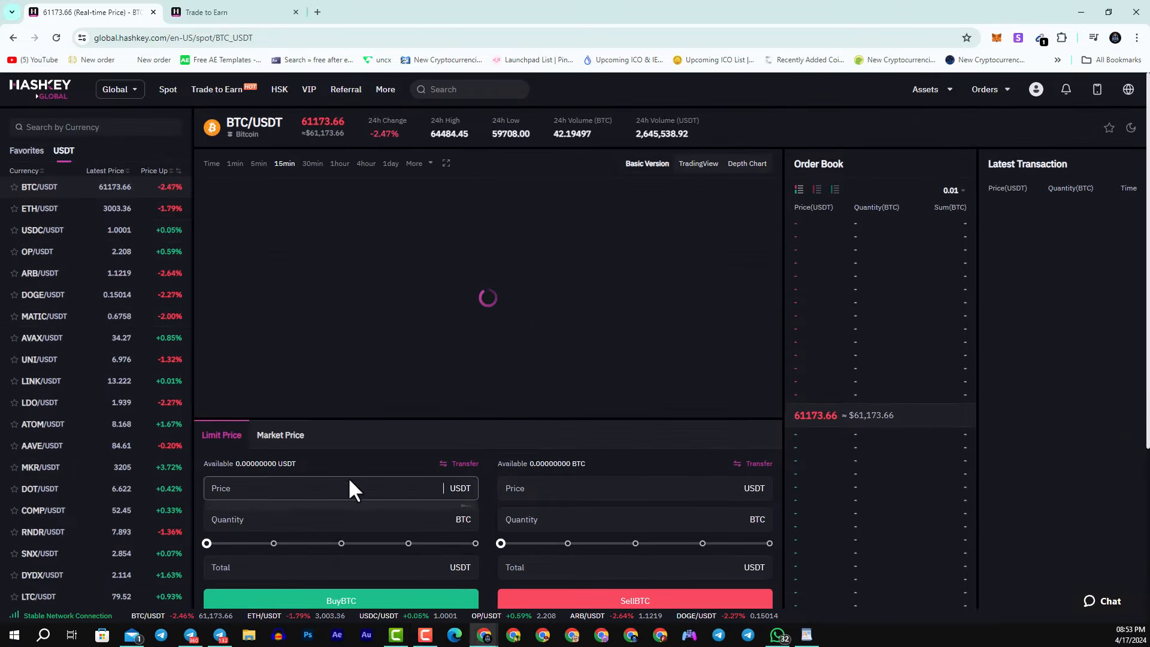
Enter price 10000 and quantity 11 in the BTC/USDT buy form, then browse the homepage down to compliance.
type("10000")
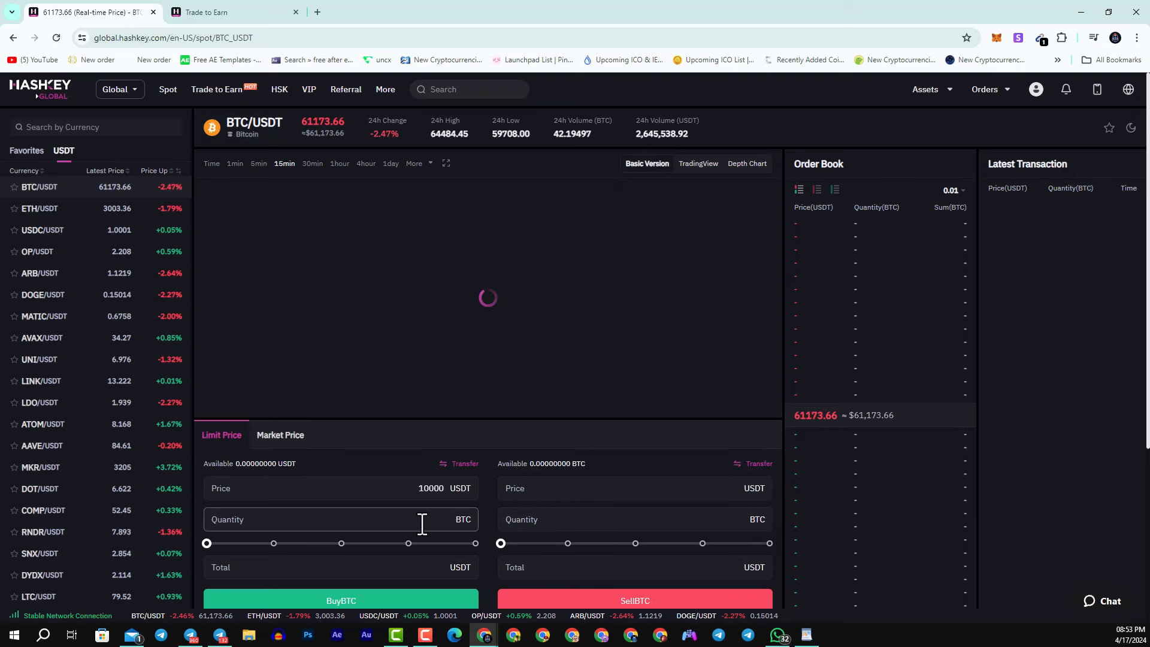
type("11")
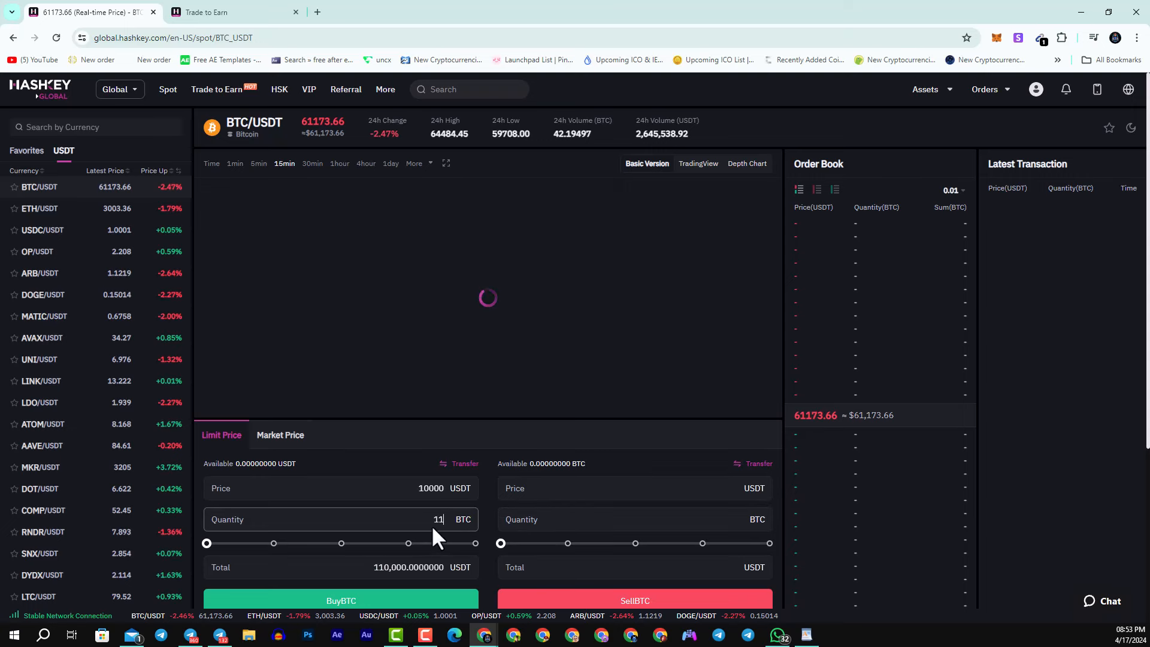
scroll("down", 3)
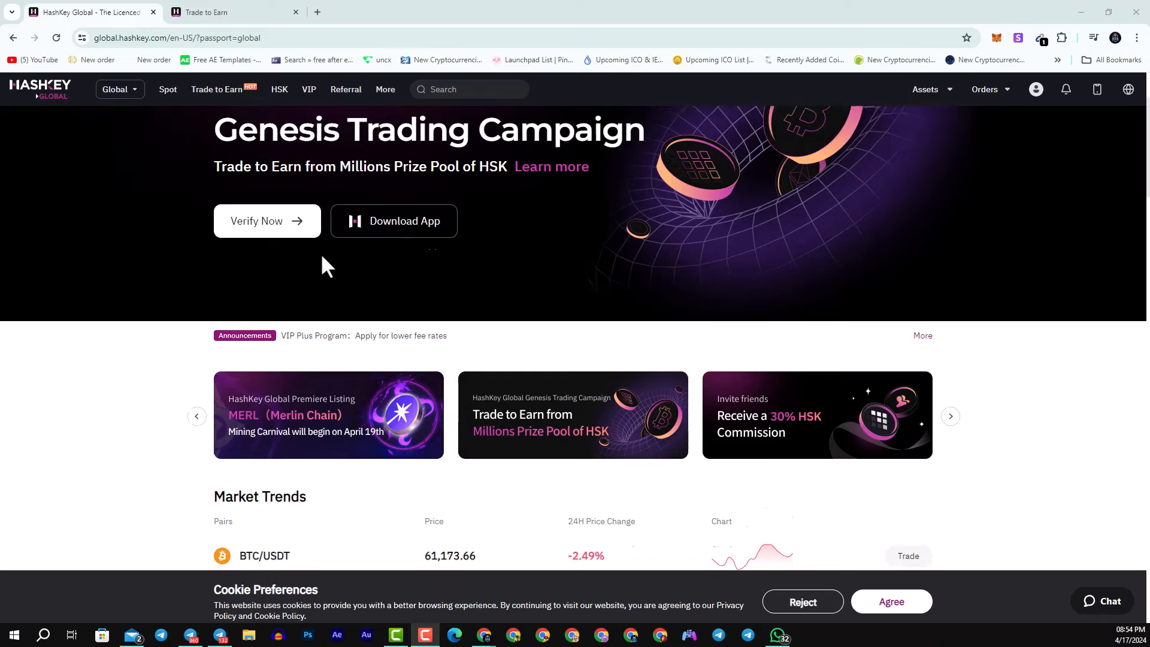
scroll("down", 3)
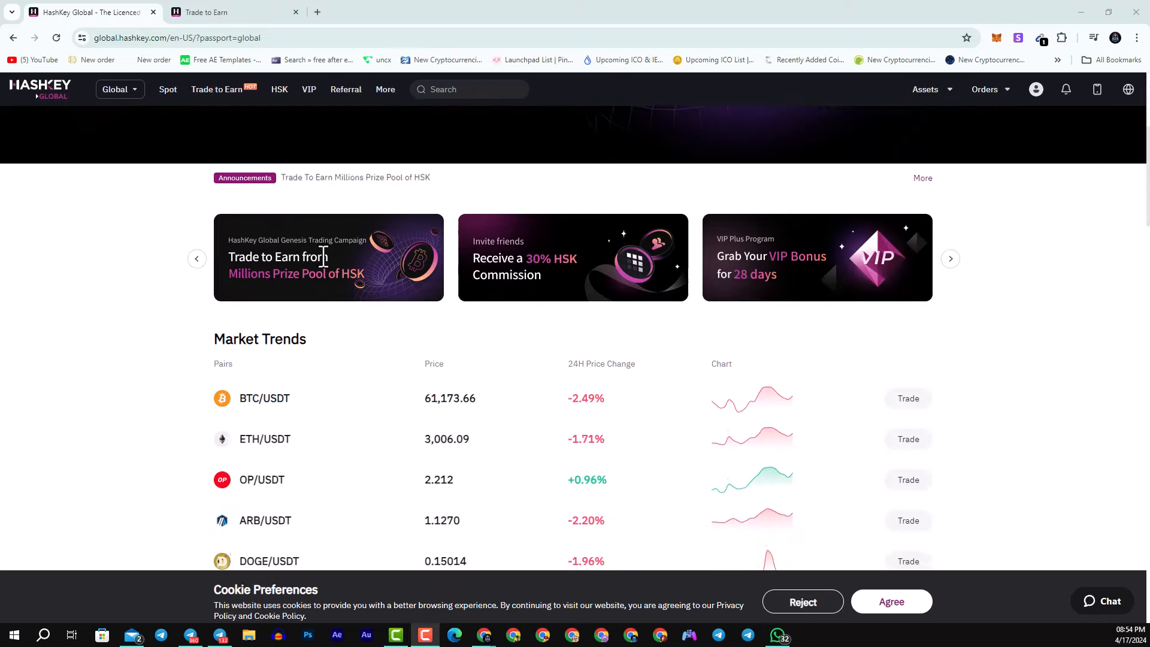
scroll("down", 3)
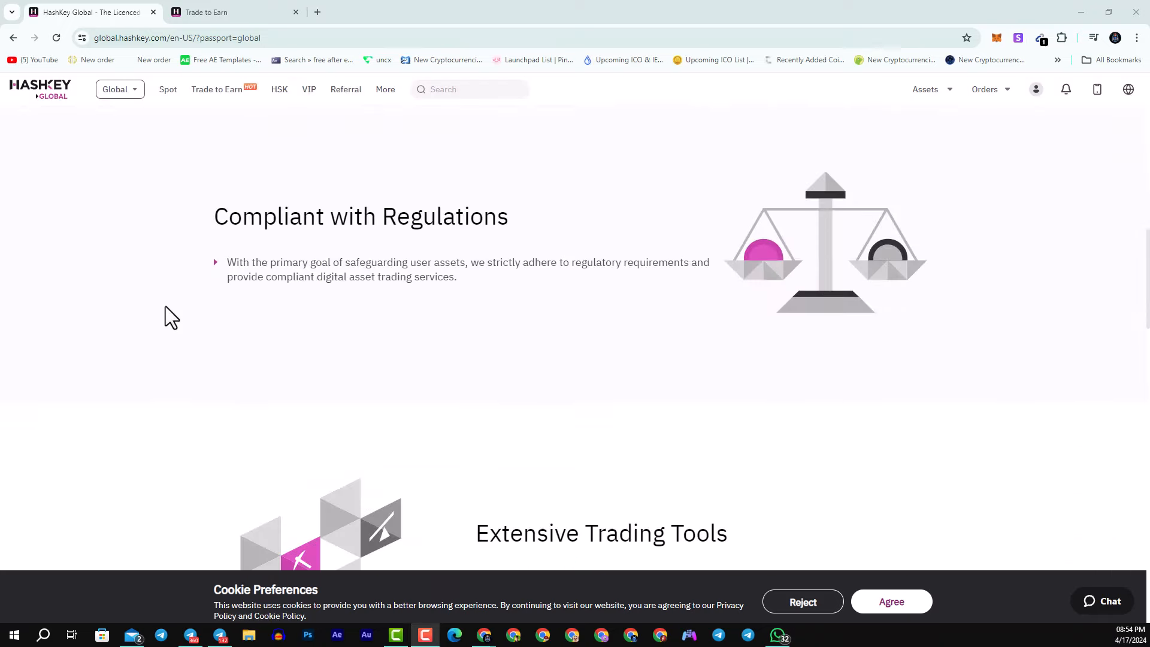